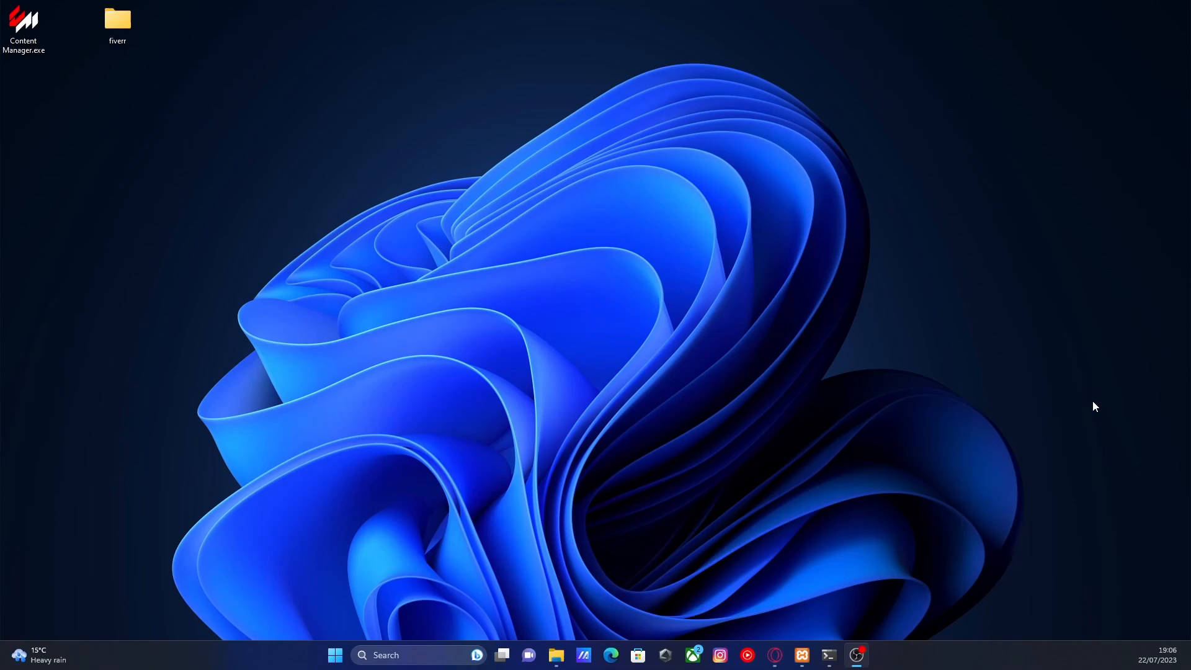
mouse_move(683, 370)
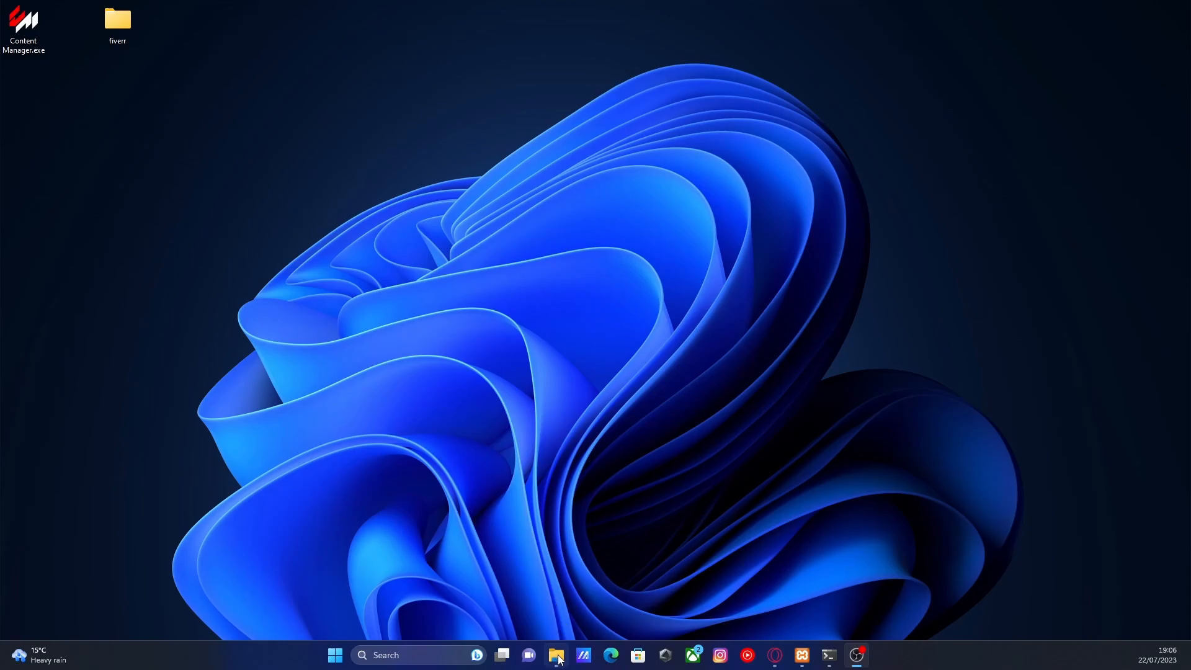
Browse Documents > QBCore > txData into the QBCoreFramework_BC00D0.base folder listing server.cfg
click(555, 661)
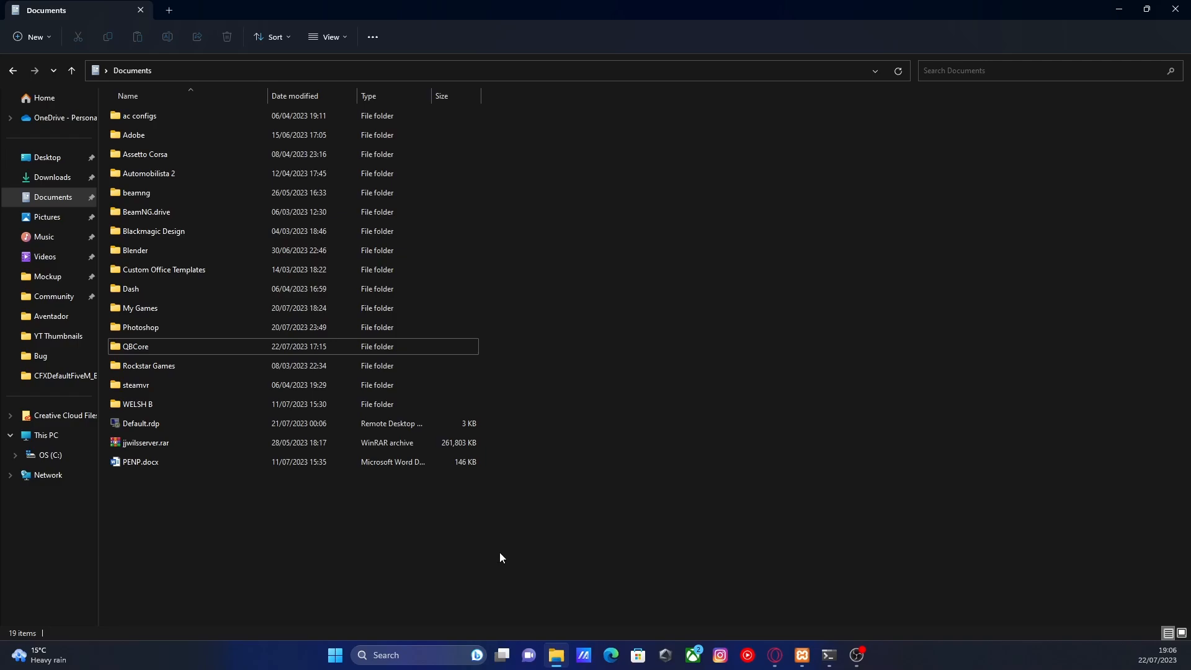
mouse_move(290, 263)
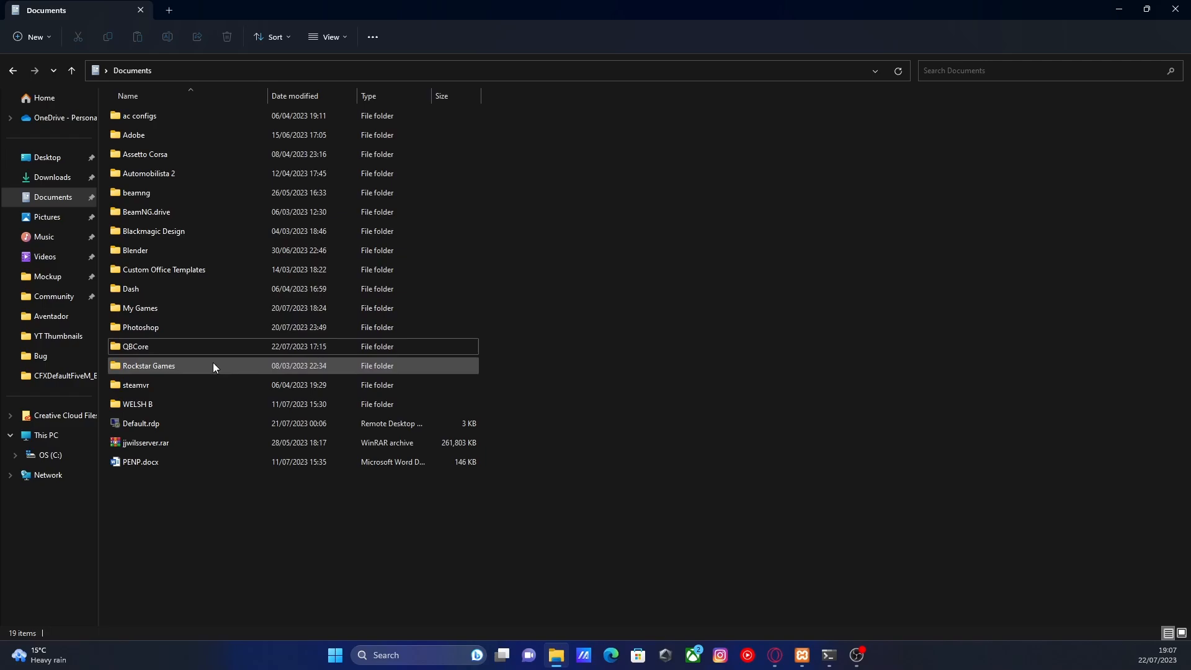
click(164, 347)
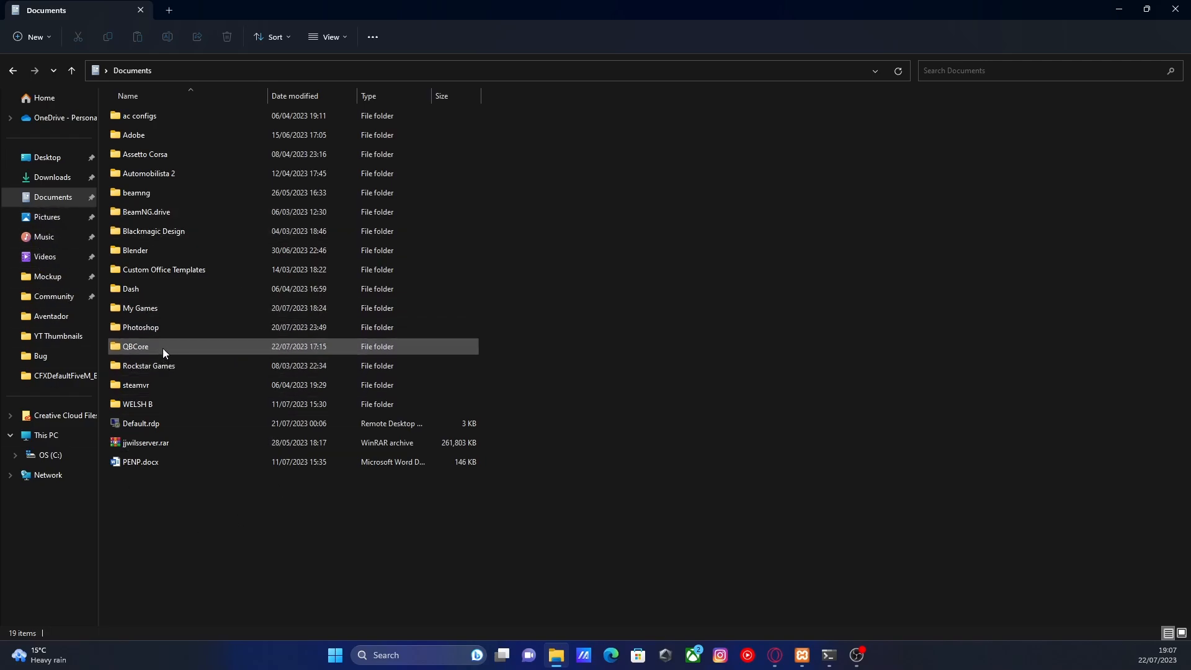
double_click(137, 347)
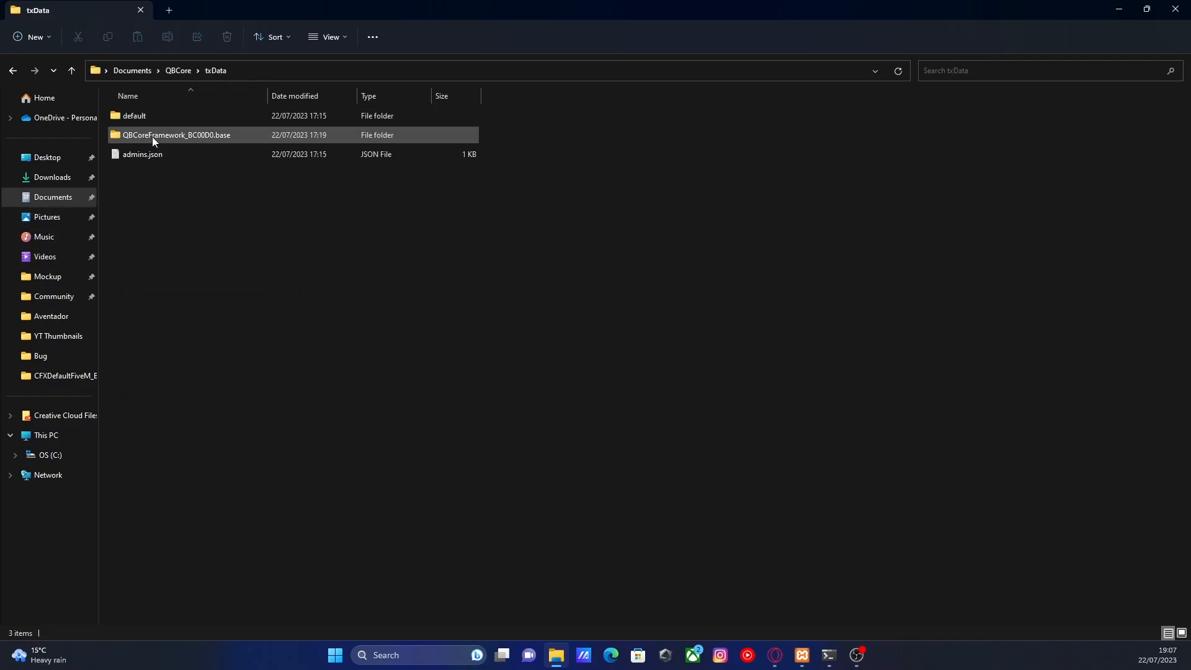
double_click(154, 133)
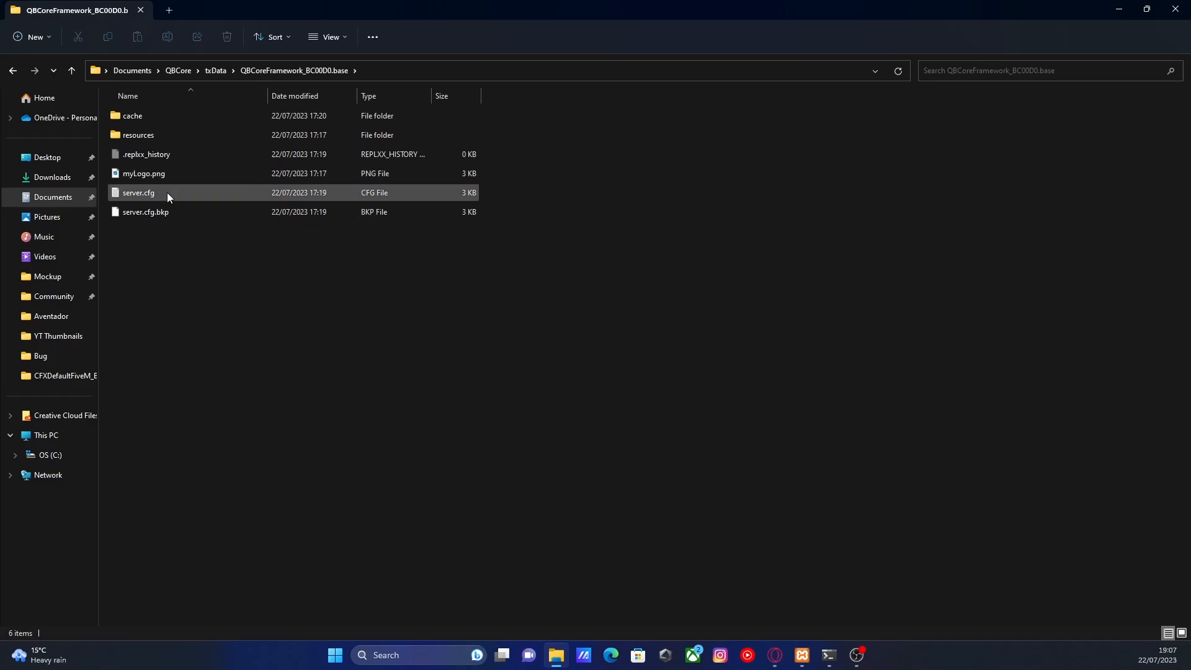
Open server.cfg in Notepad and bring the Gods and Inheritance lines into view in a taller window
double_click(139, 192)
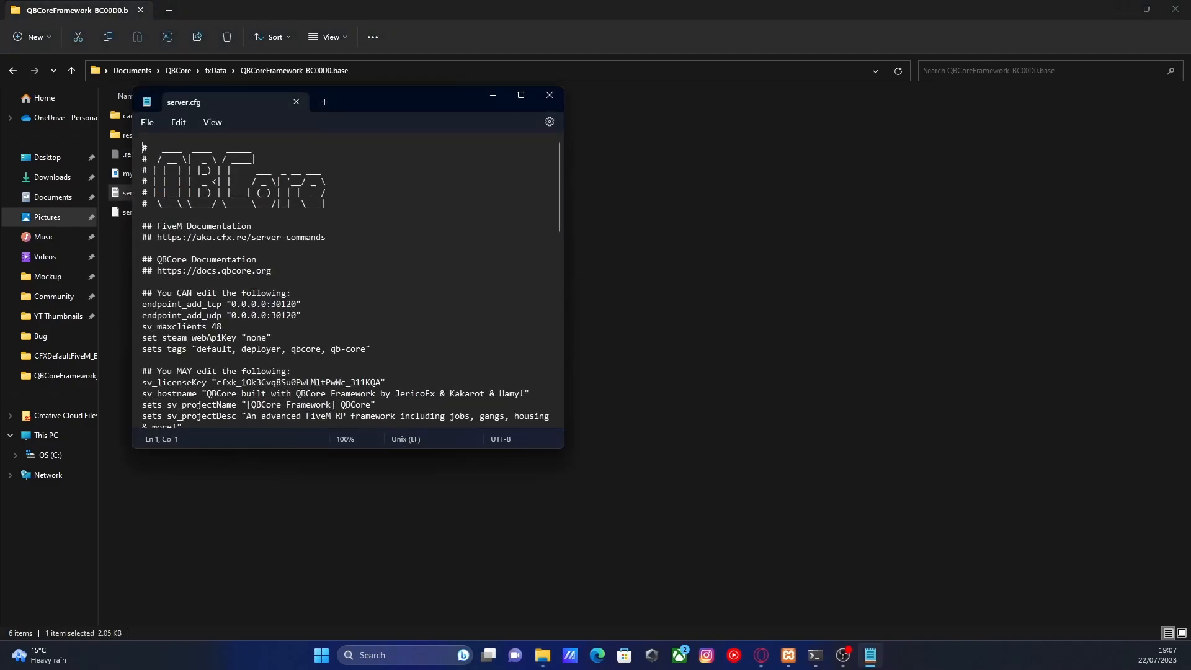
mouse_move(586, 491)
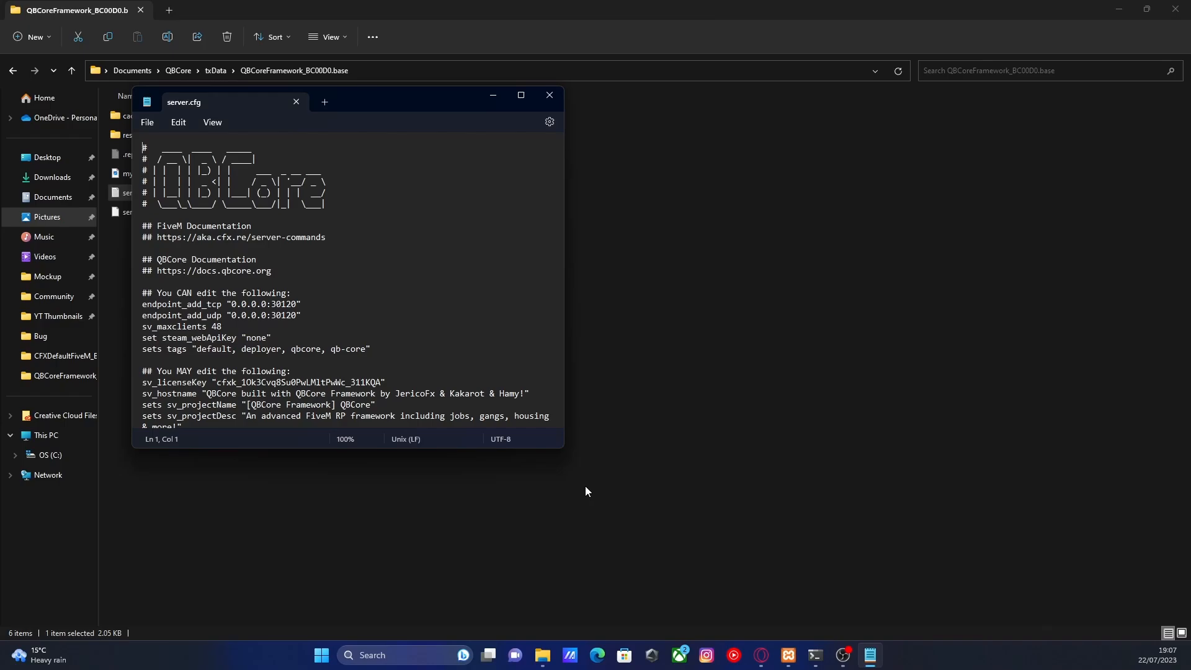
scroll(down, 3)
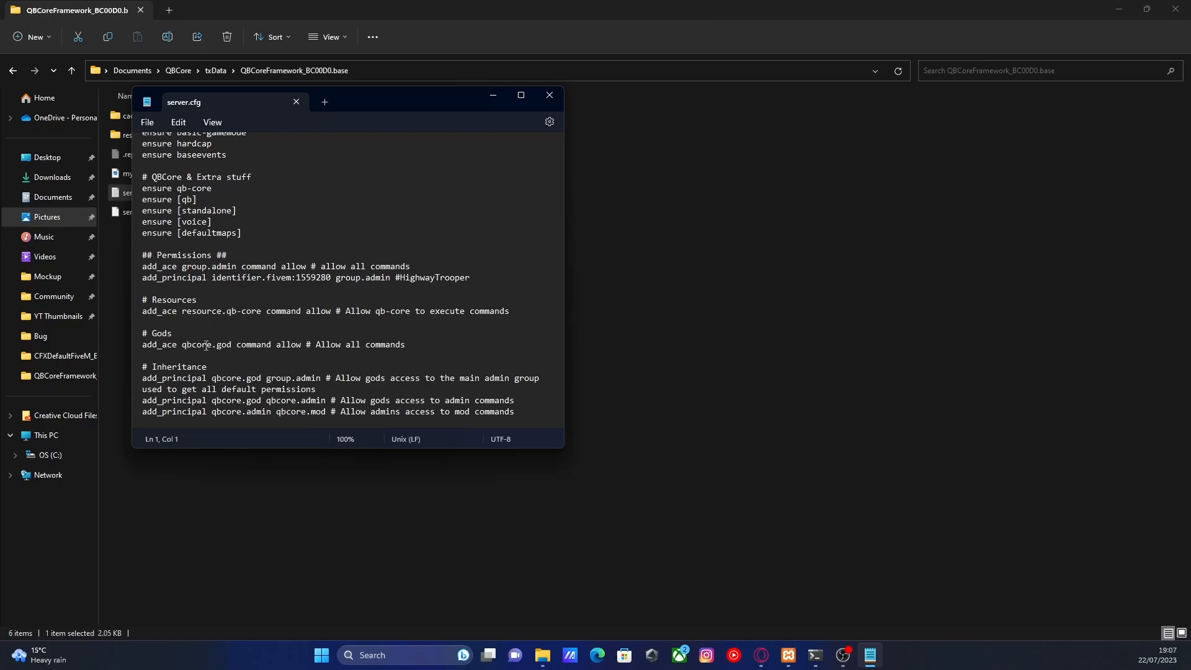
mouse_move(435, 452)
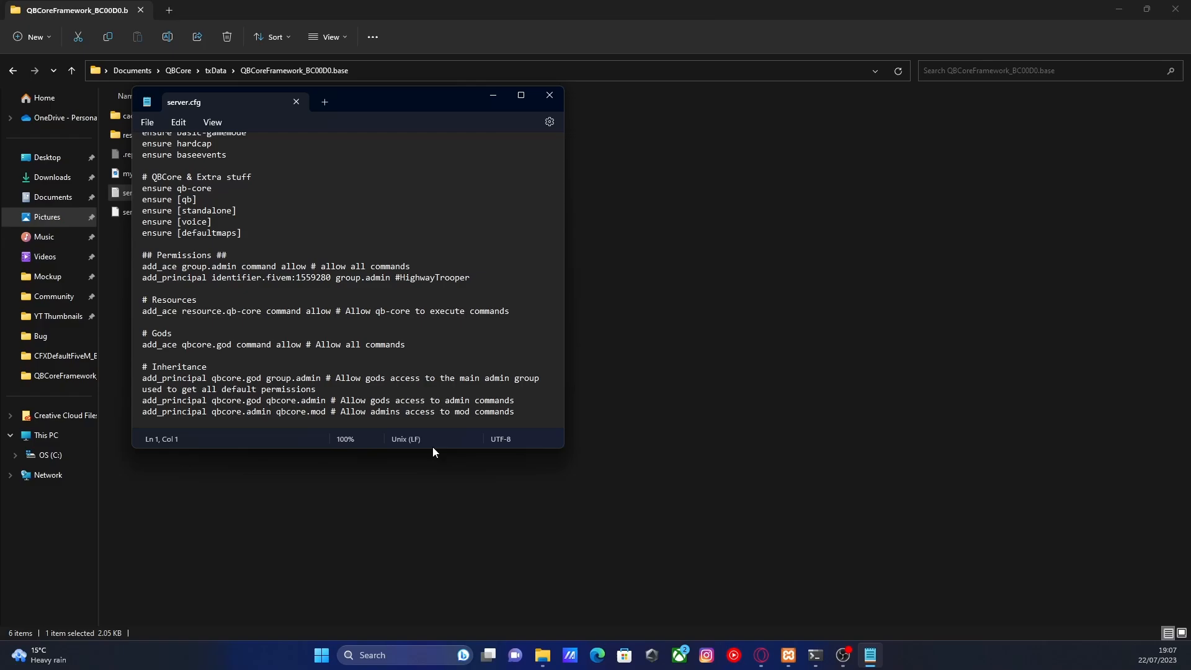
drag(427, 450, 427, 581)
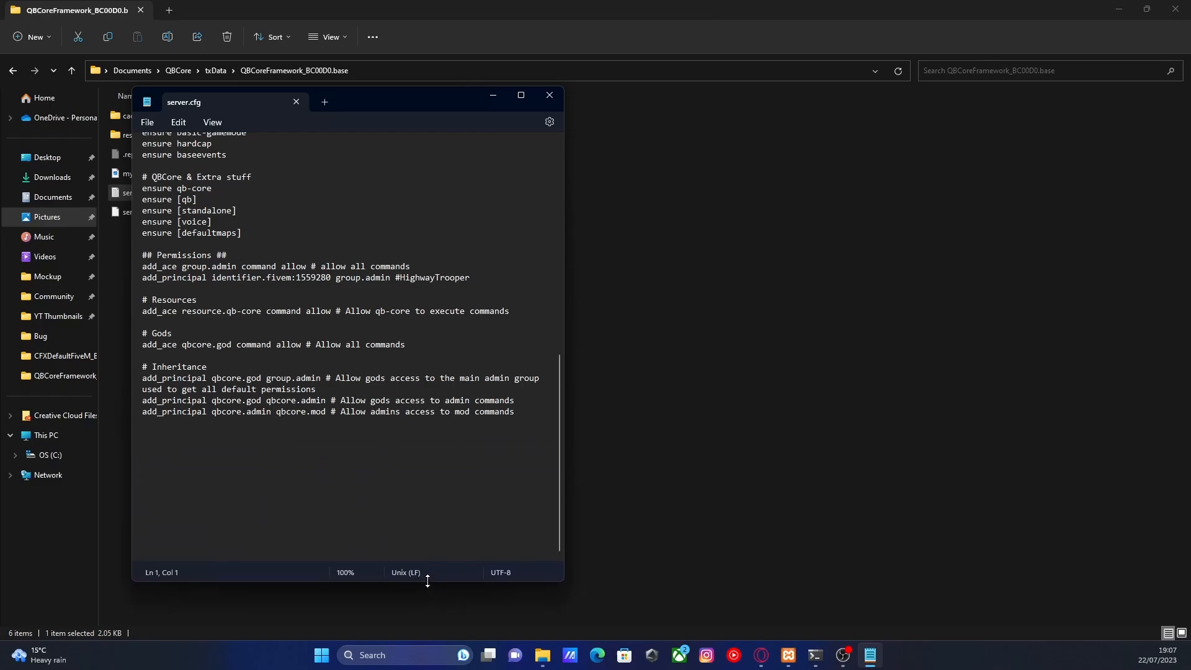
Add a #people heading with add_principal identifier.license:xxxxxx lines for qbcore.god, admin and mod
click(528, 416)
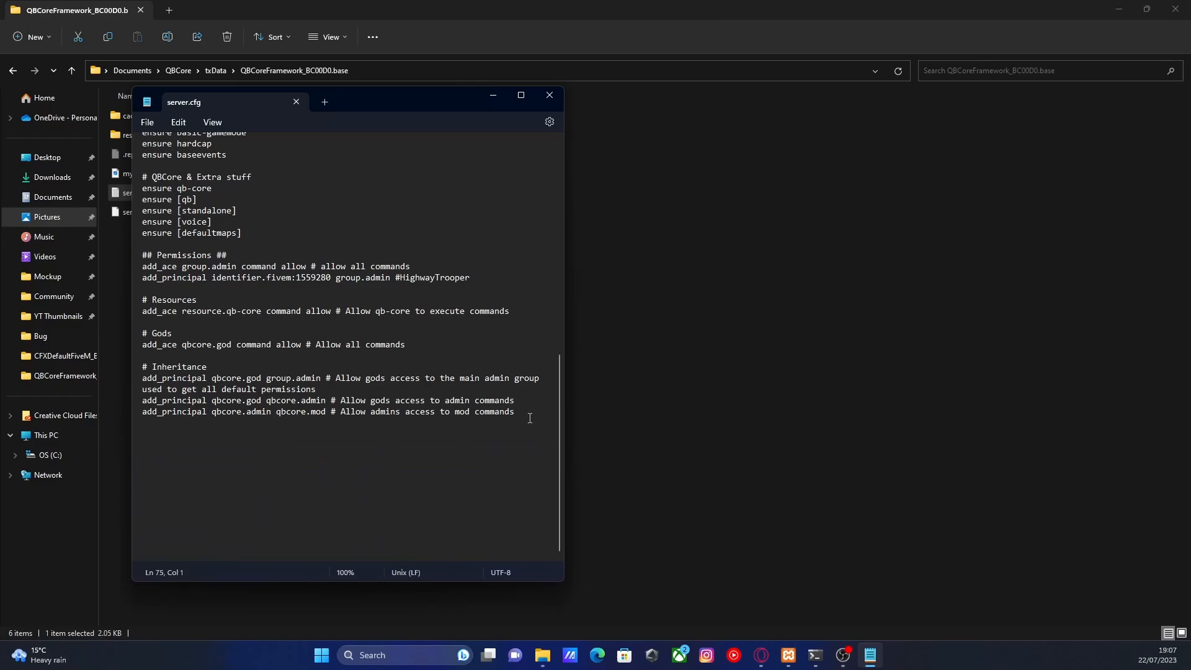
text(#)
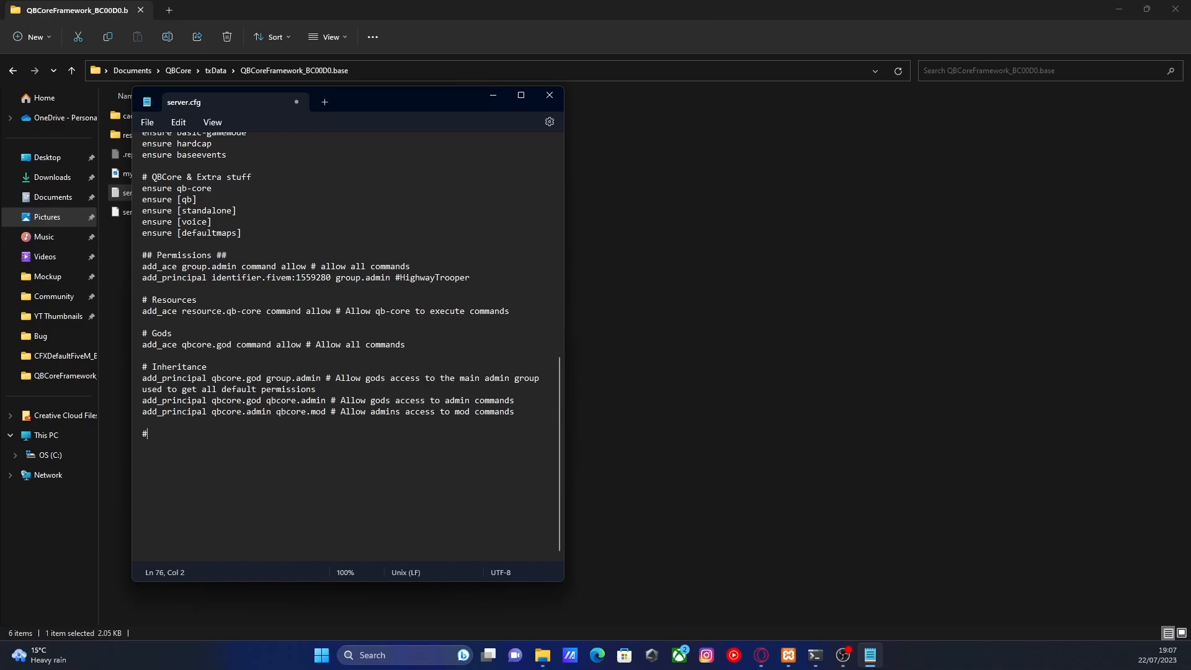
text(people)
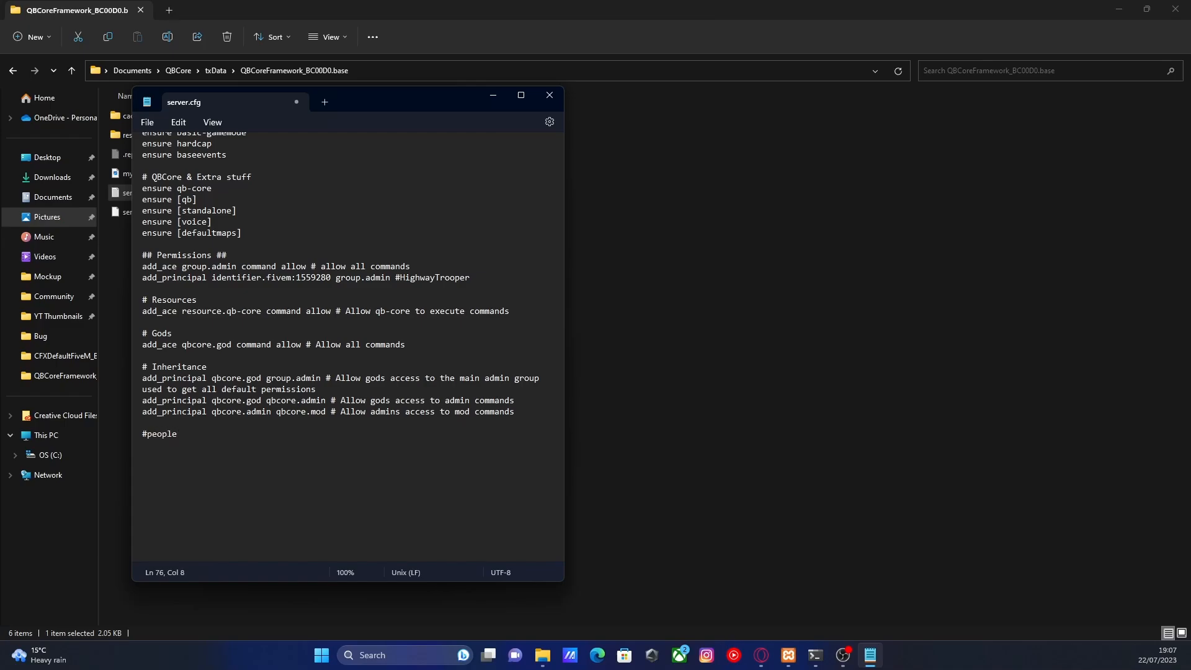
key(Enter)
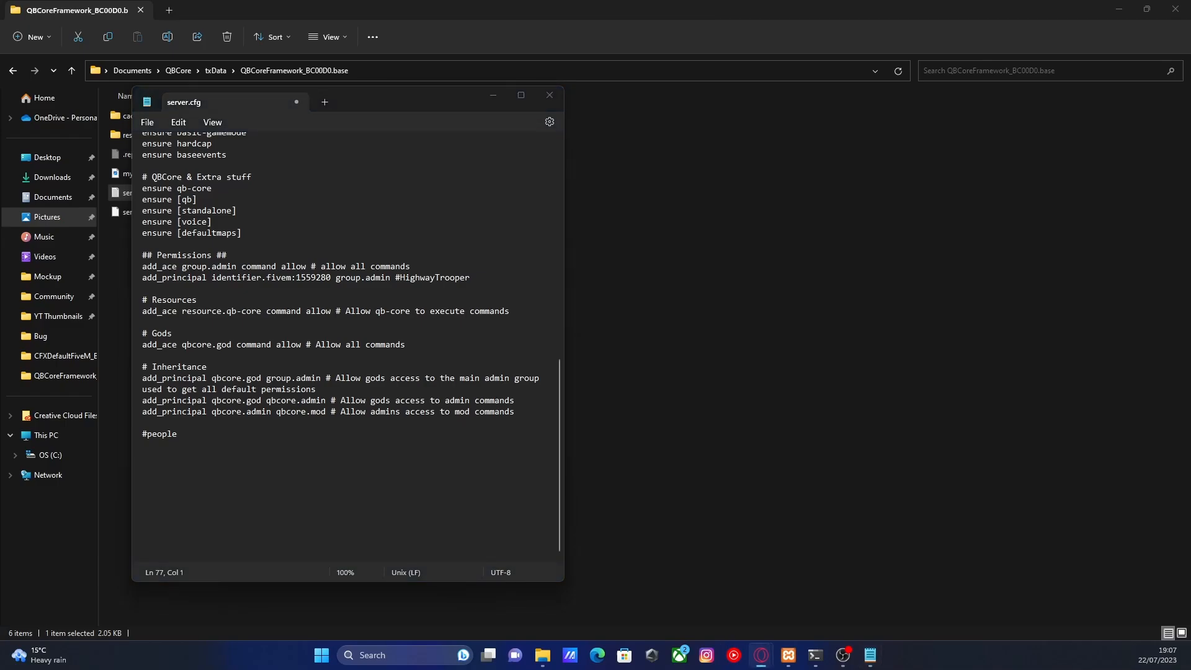
mouse_move(431, 499)
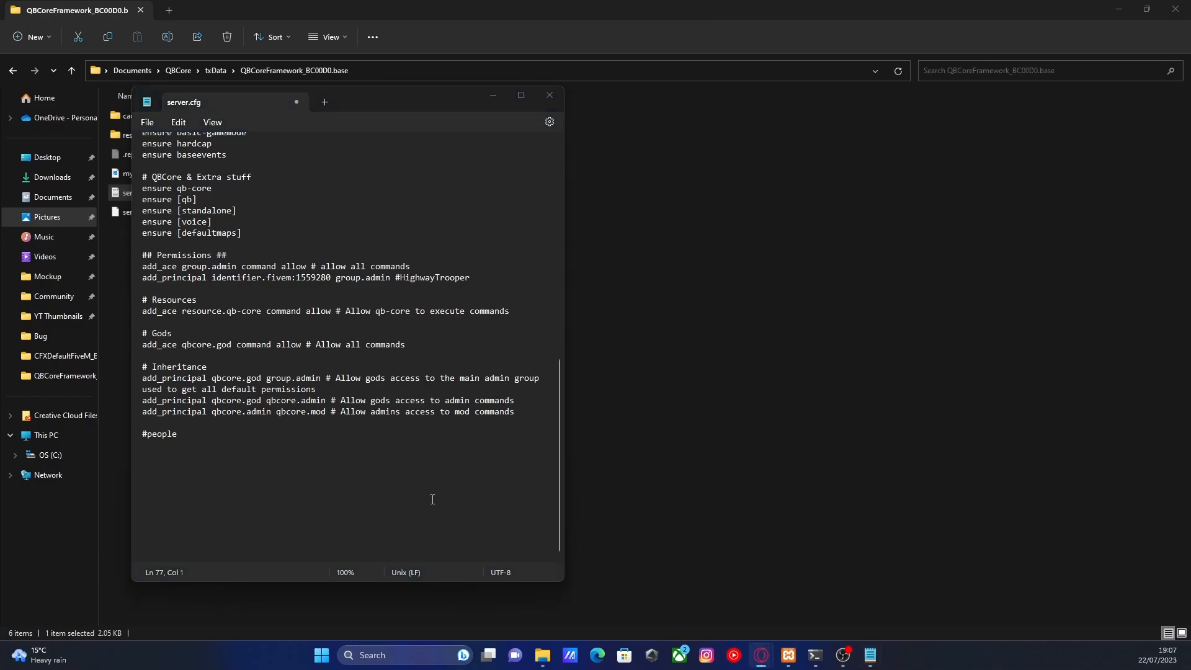
text(add_principal identifier.license:xxxxxx qbcore.god # Player Name)
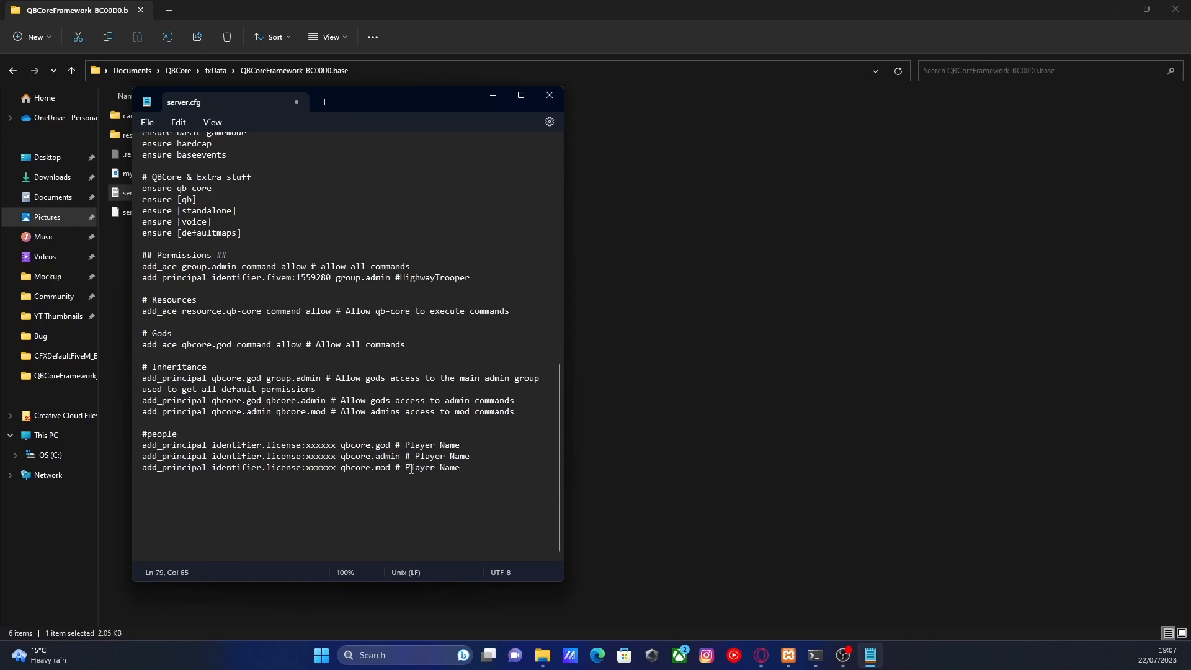
Point out the god and admin roles in the new add_principal lines
drag(222, 468, 459, 467)
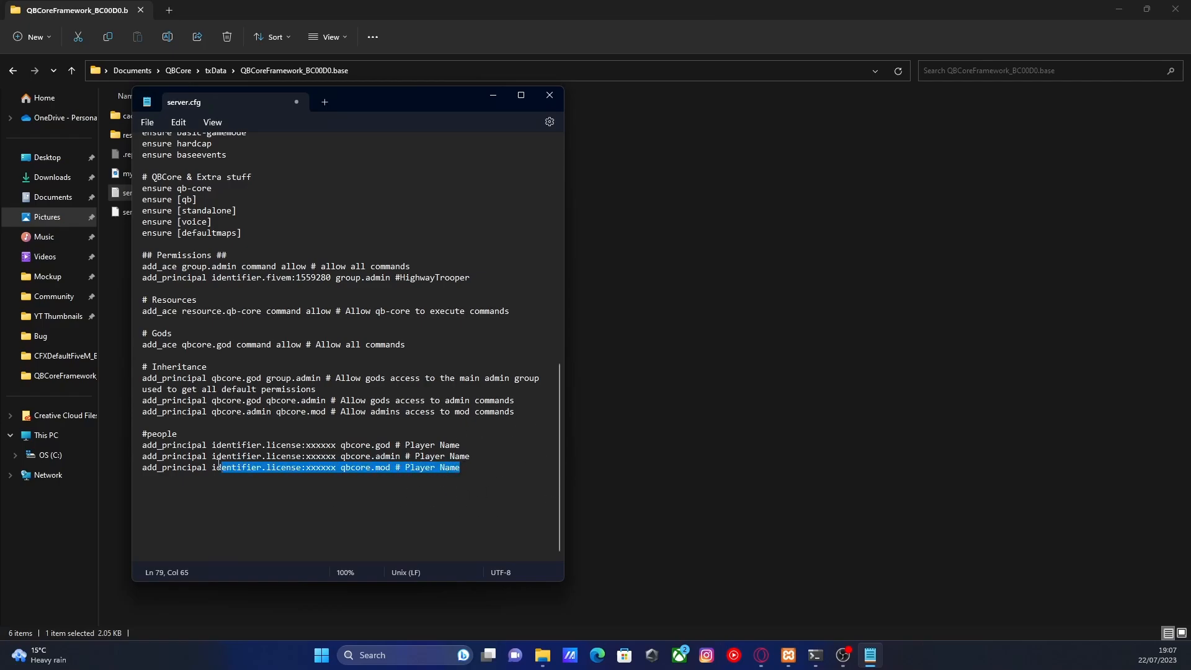
click(270, 456)
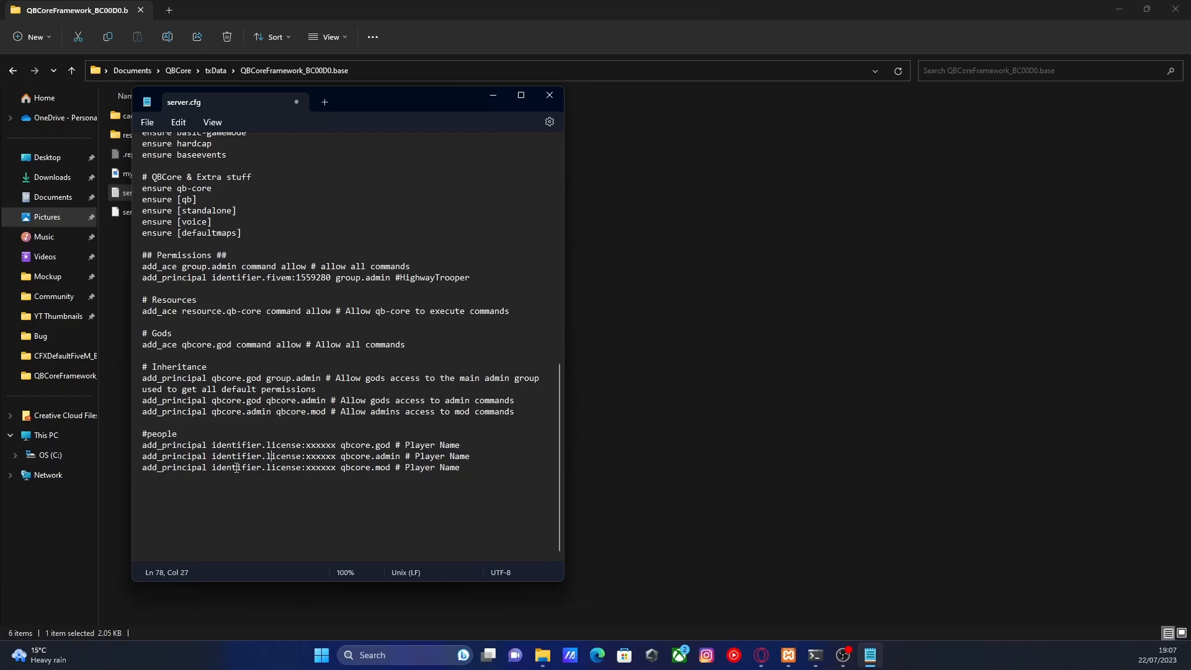
double_click(382, 444)
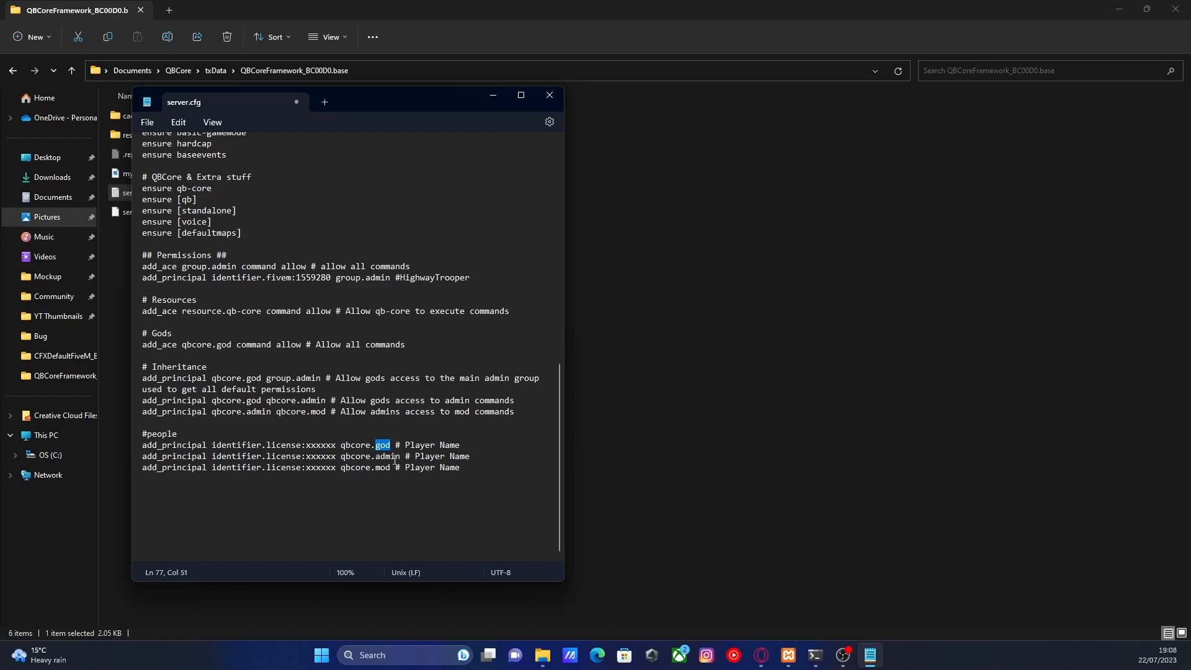
double_click(387, 456)
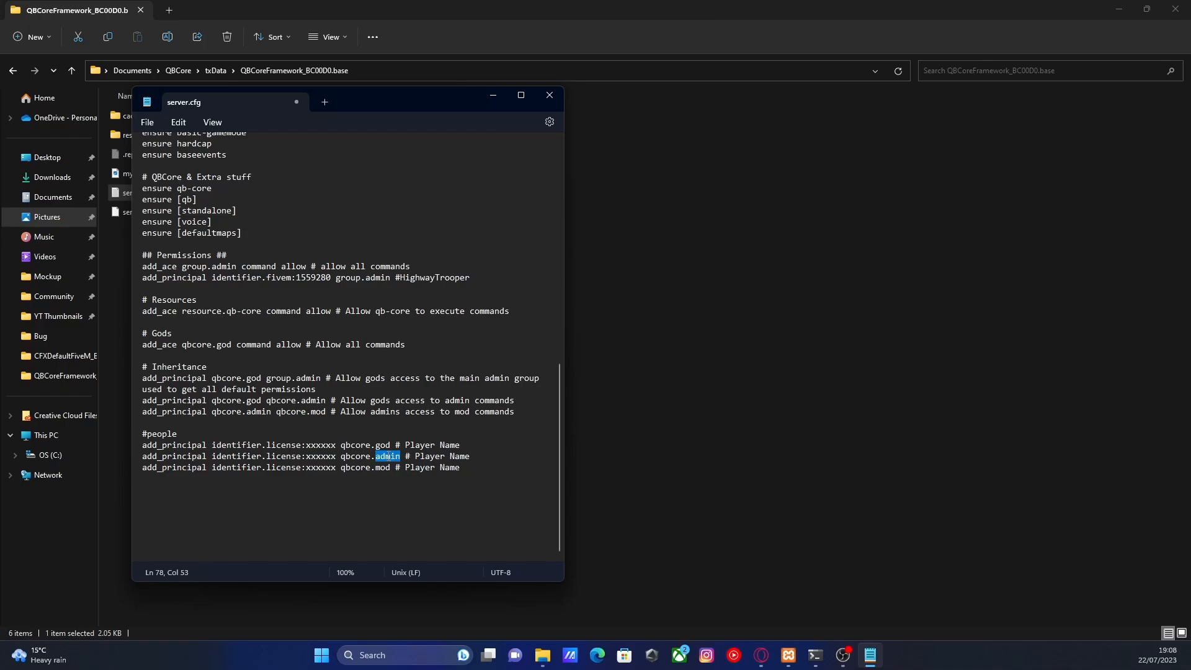
mouse_move(386, 459)
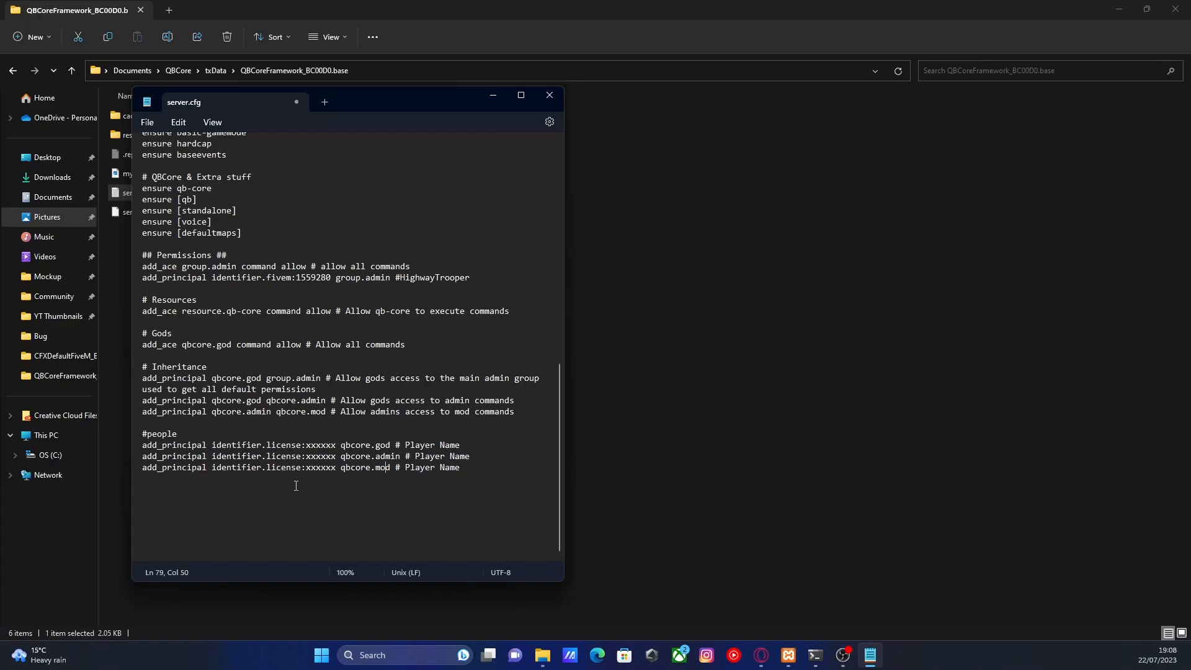
Highlight the Player Name comment on the god line and glance at the txAdmin dashboard
double_click(419, 444)
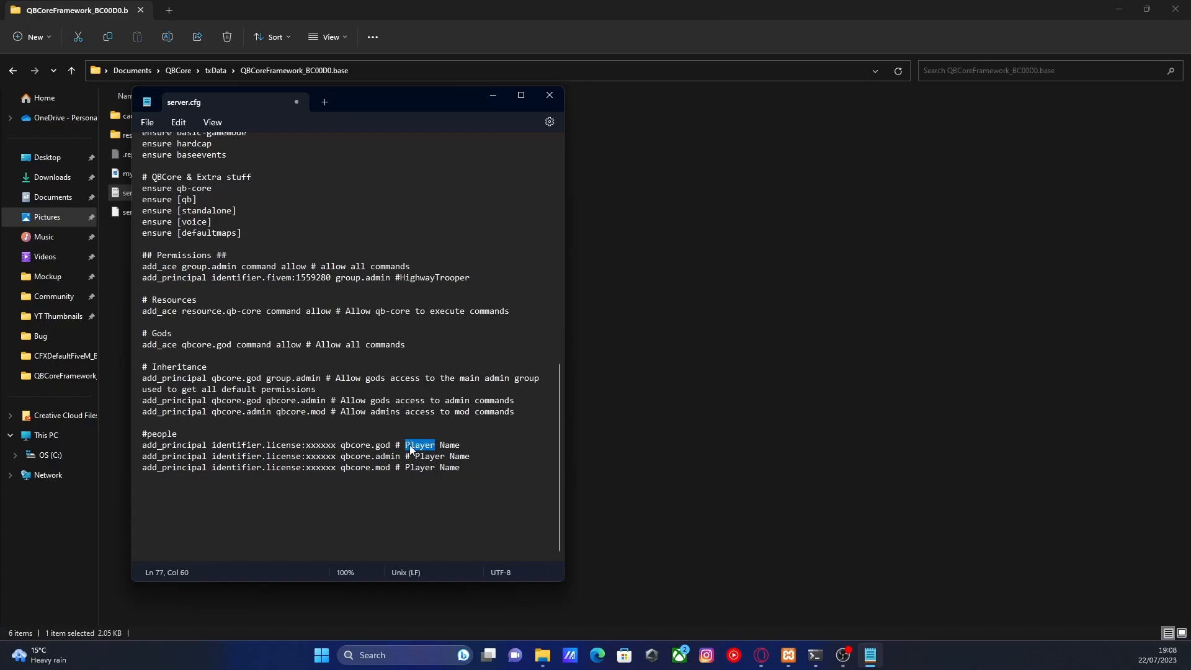
drag(407, 444, 459, 444)
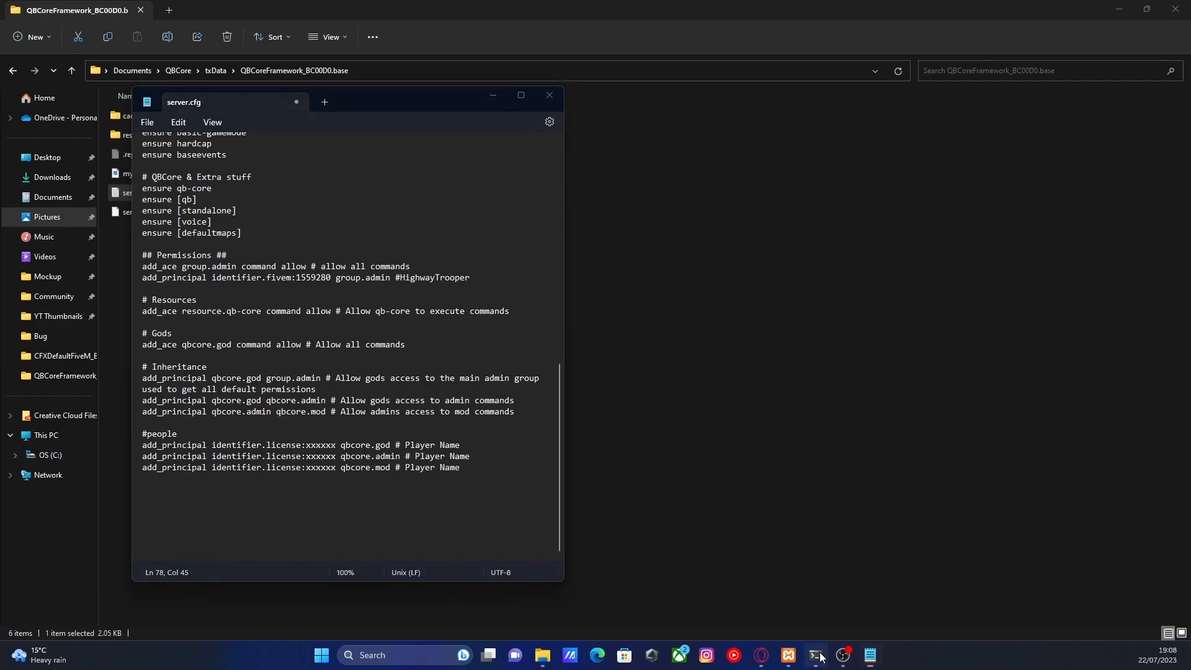
click(817, 655)
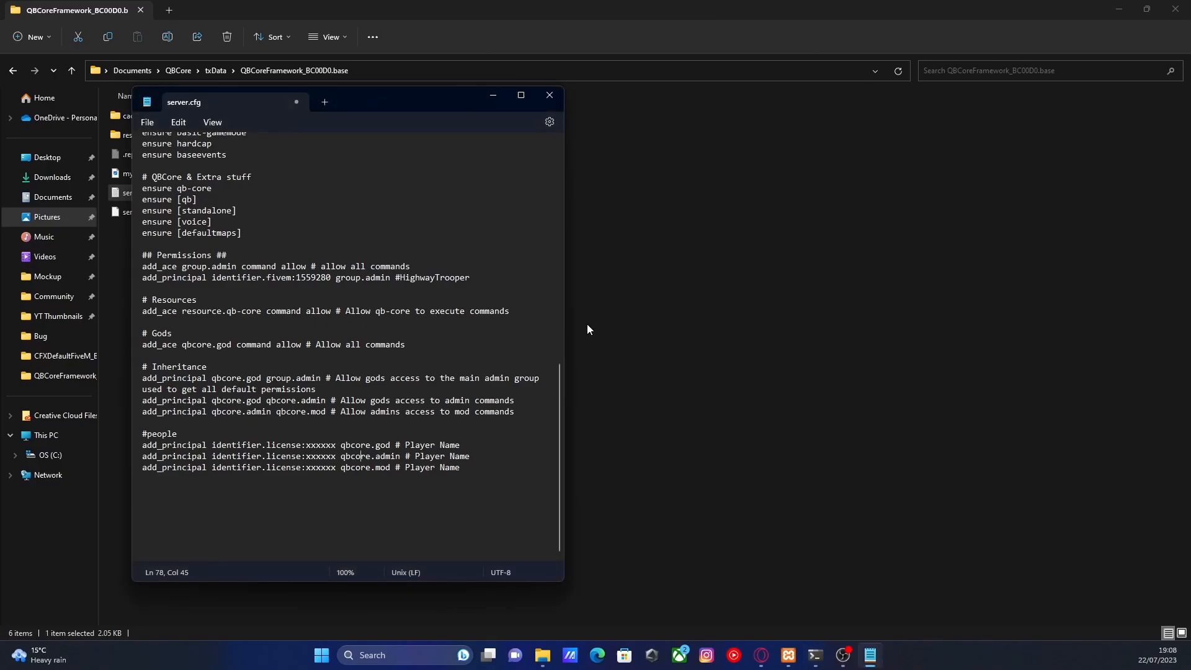
Select the xxxxxx placeholder on the qbcore.god line ready for replacement
double_click(320, 444)
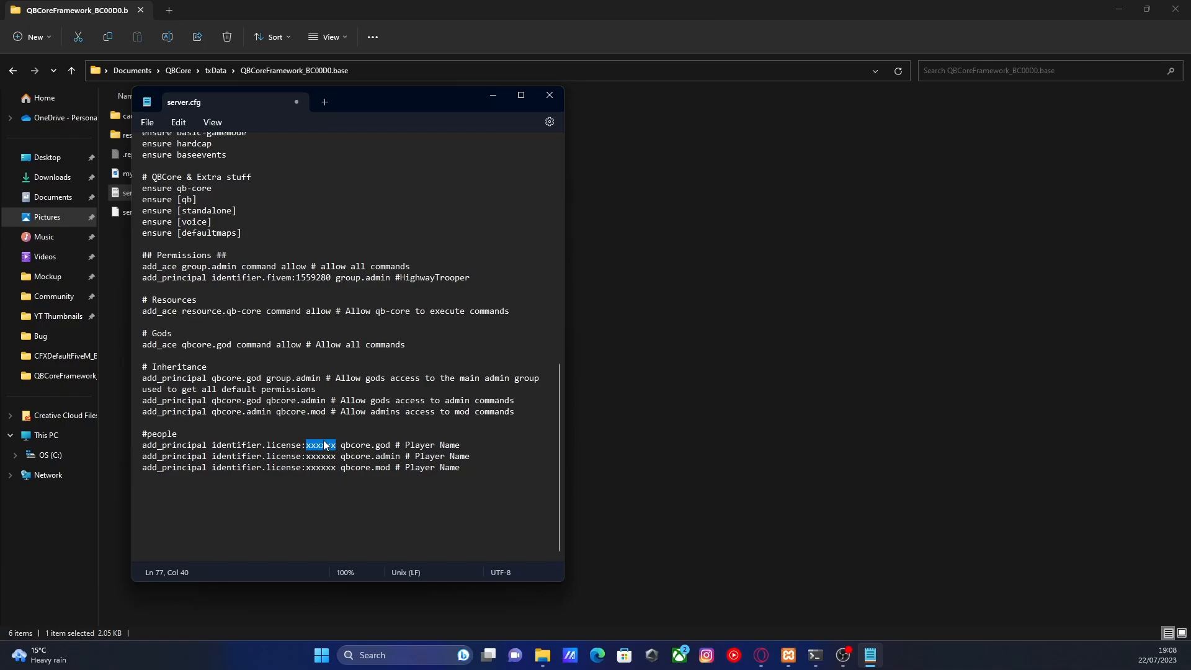
click(321, 466)
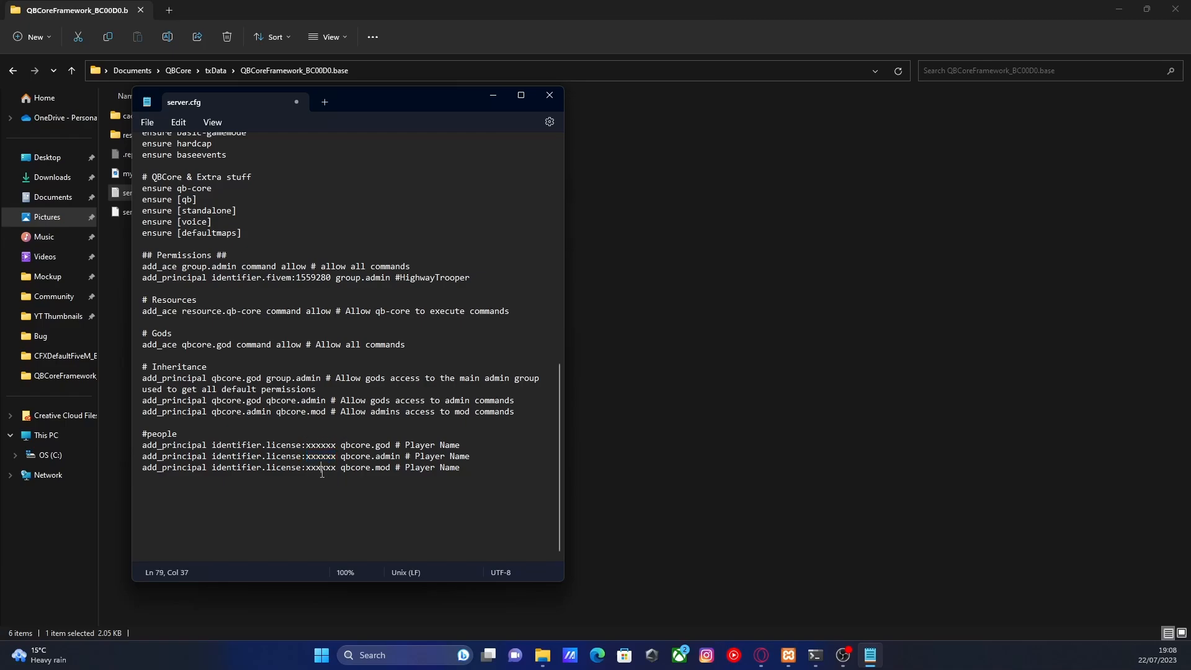
double_click(318, 444)
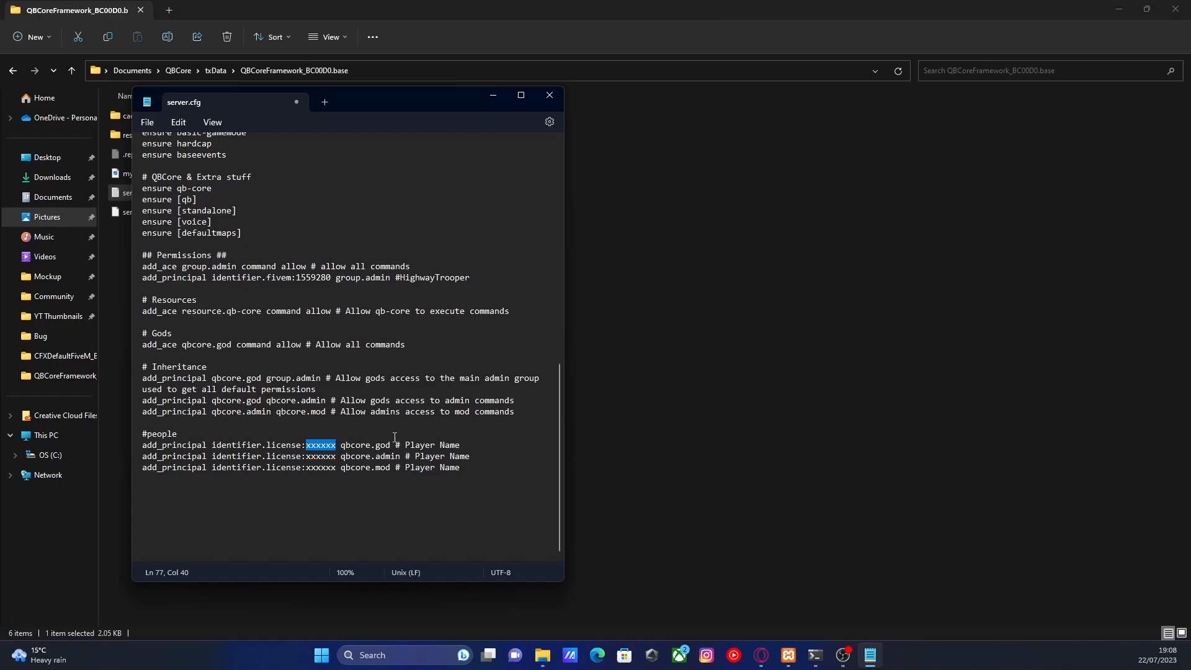
mouse_move(402, 444)
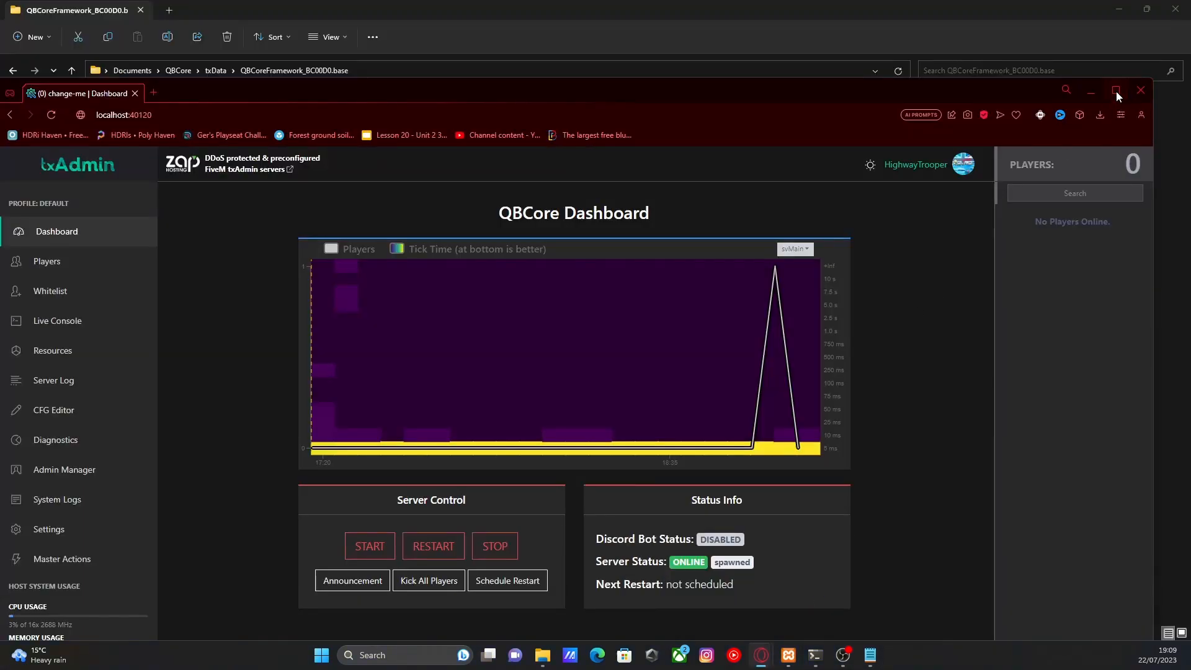
click(47, 261)
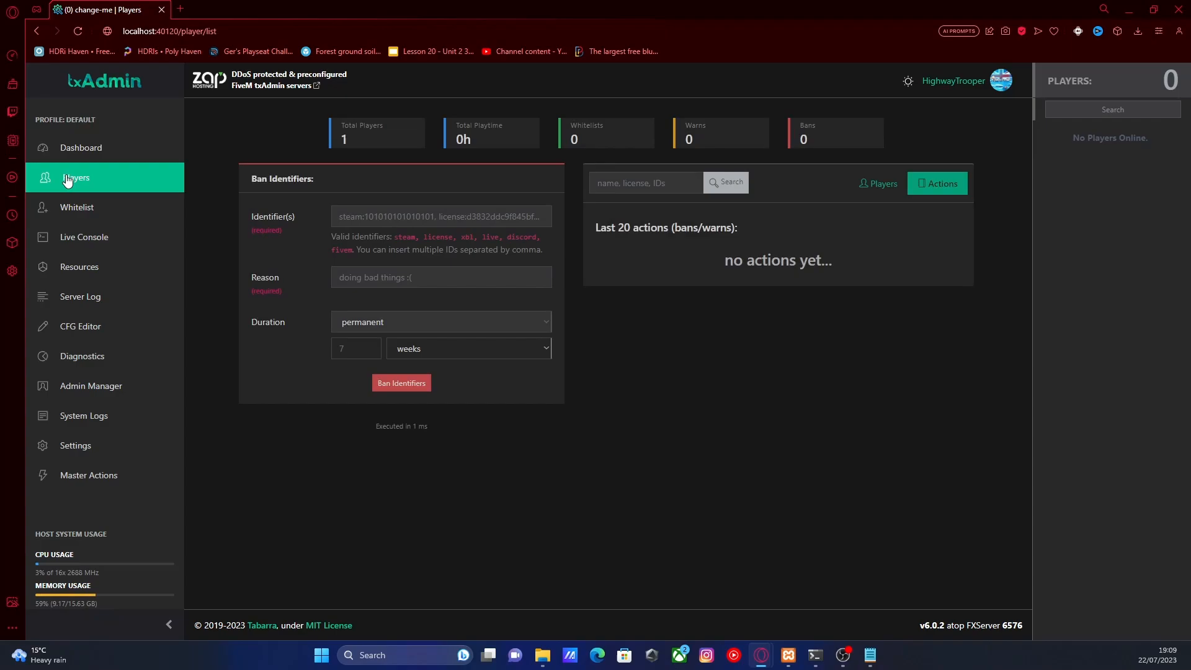
click(878, 184)
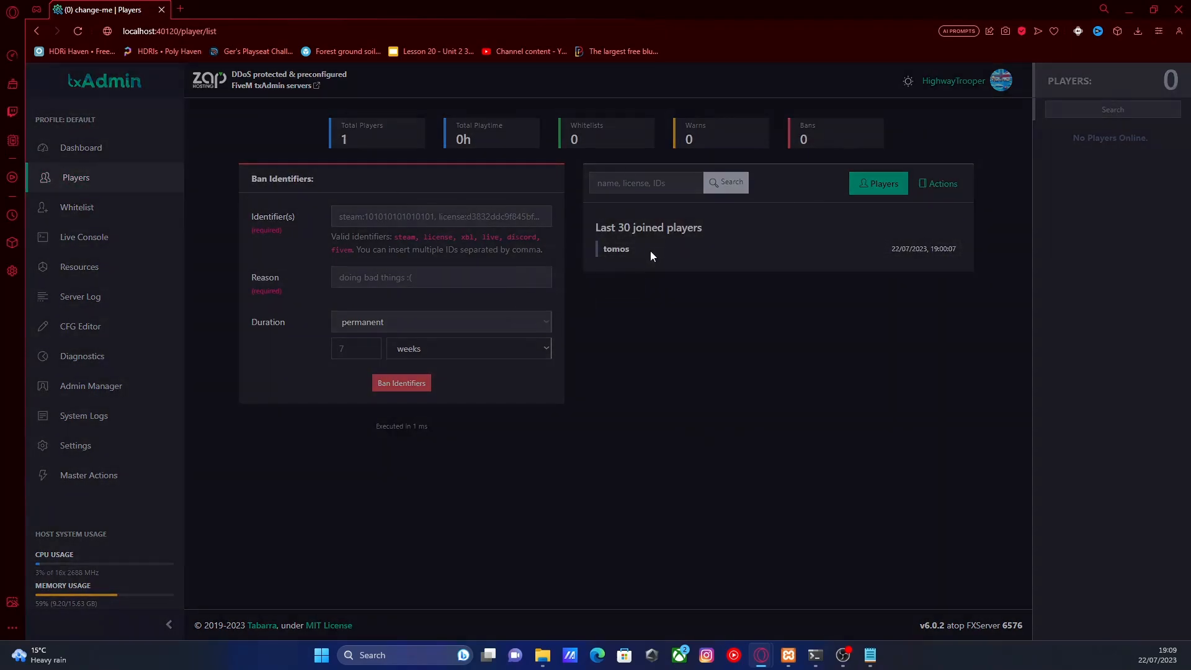
click(616, 248)
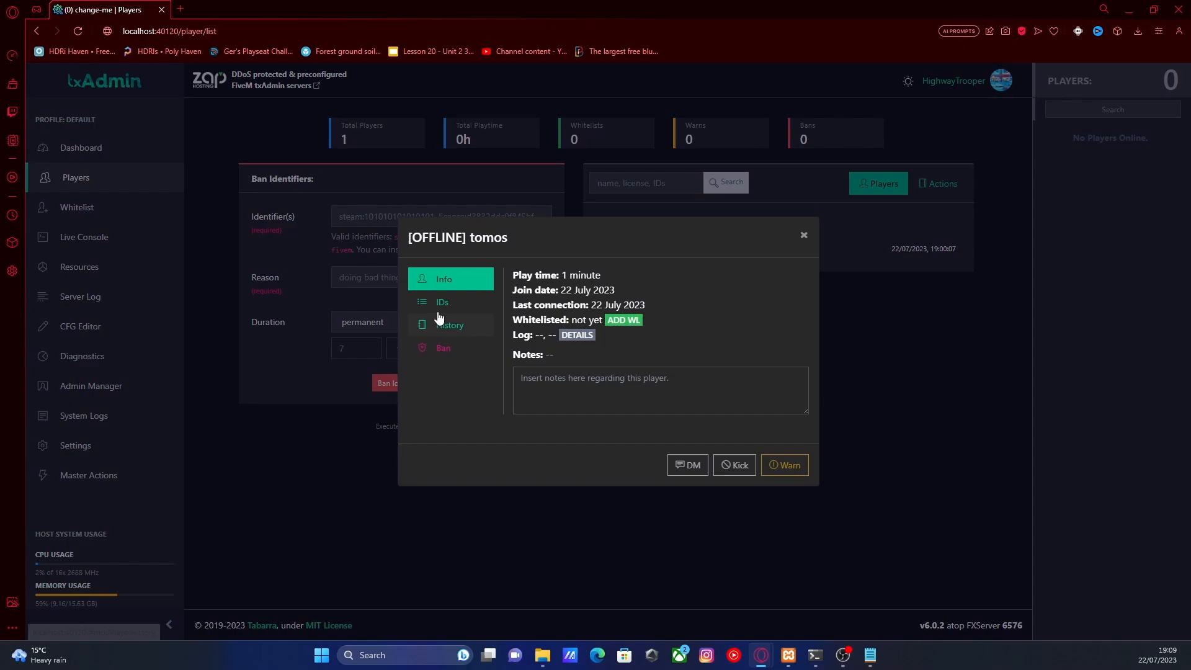
click(441, 301)
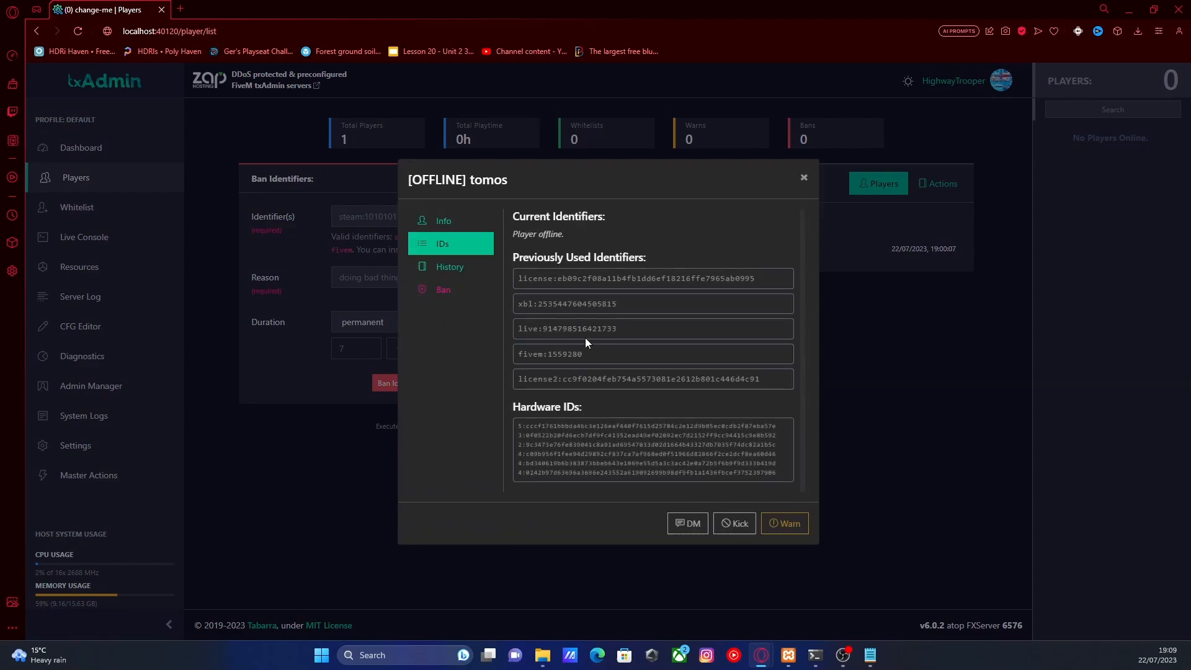
double_click(564, 354)
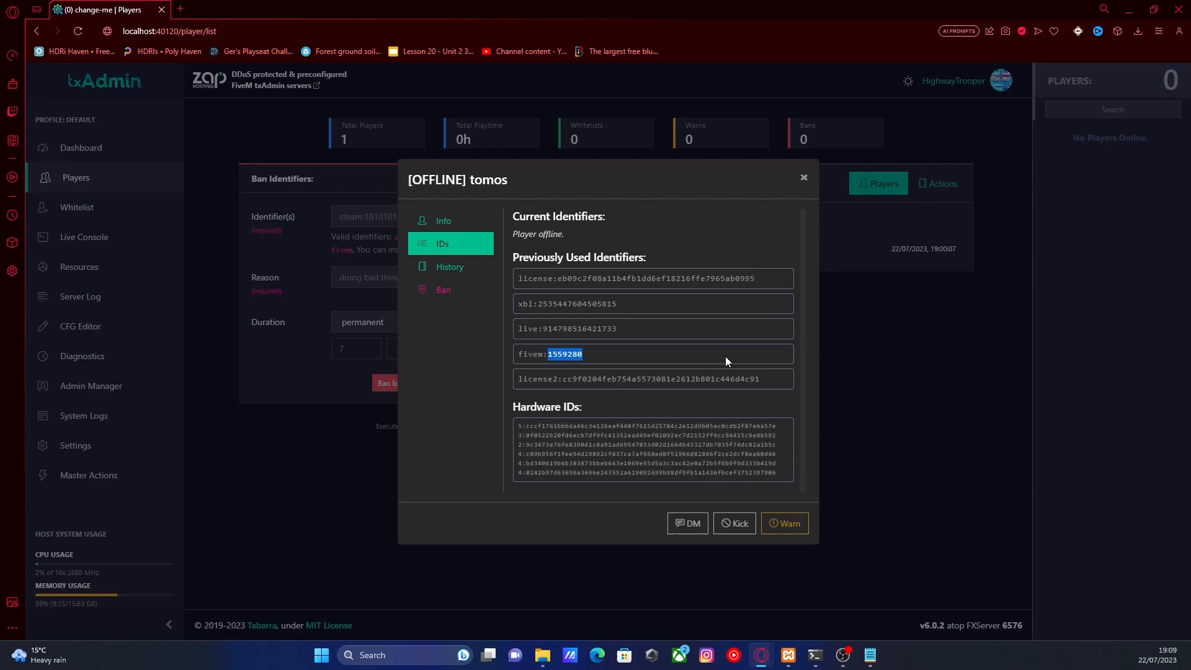
mouse_move(804, 178)
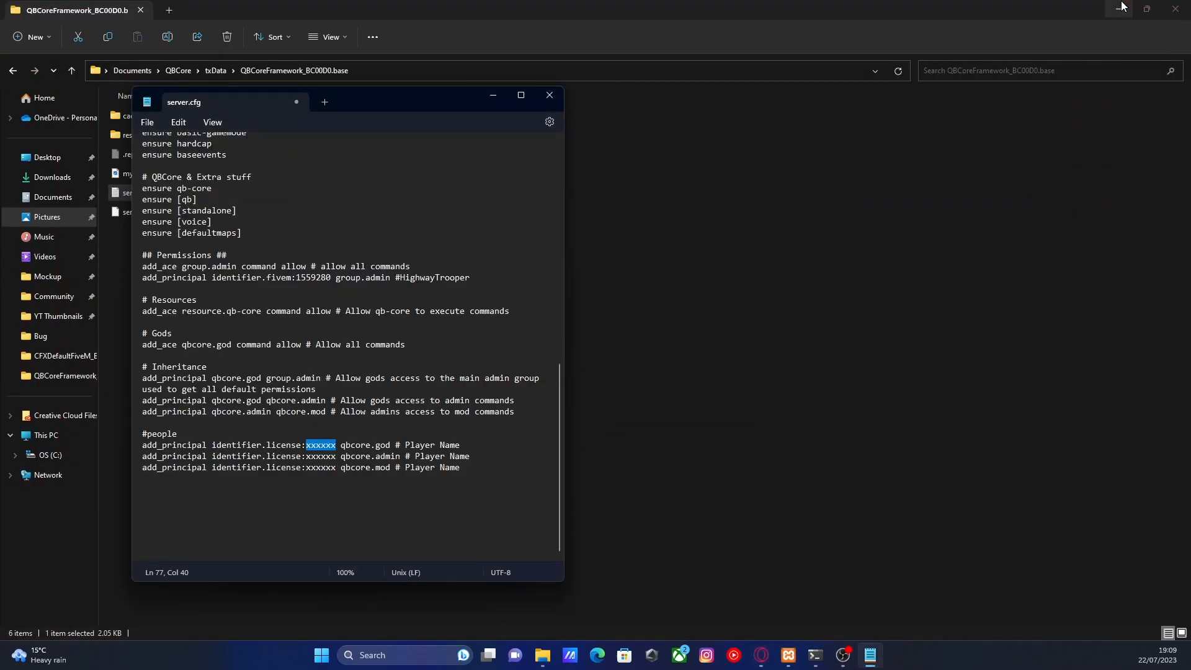
Replace the god line's xxxxxx with 1559280 and save server.cfg
text(1559280)
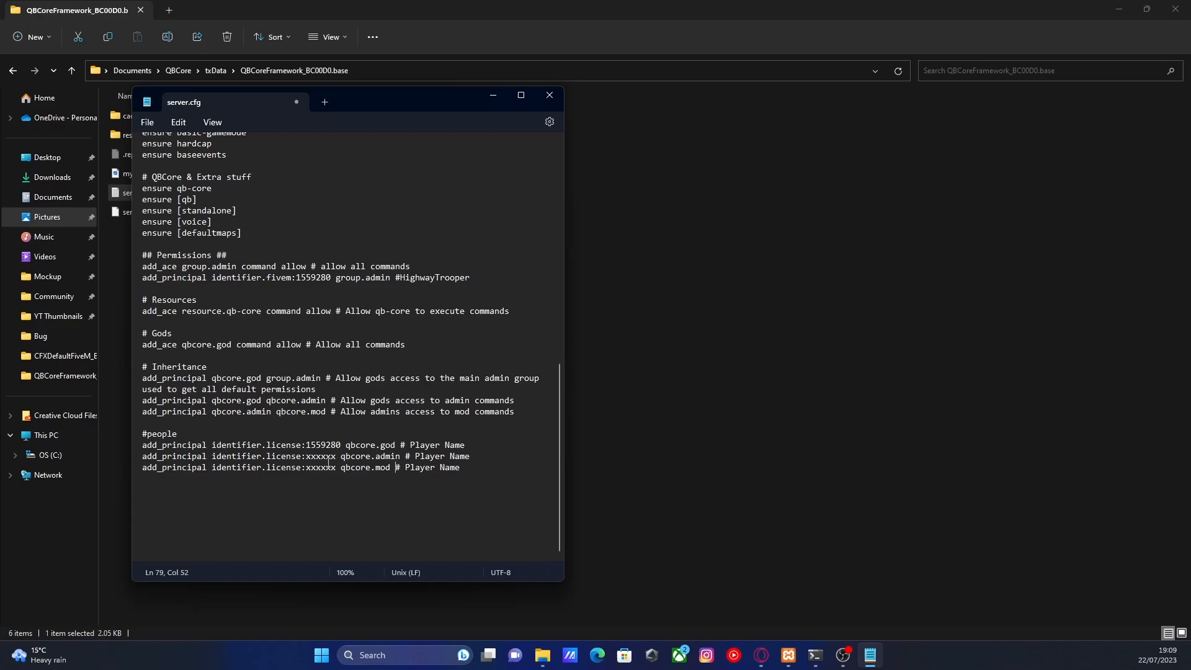
mouse_move(793, 578)
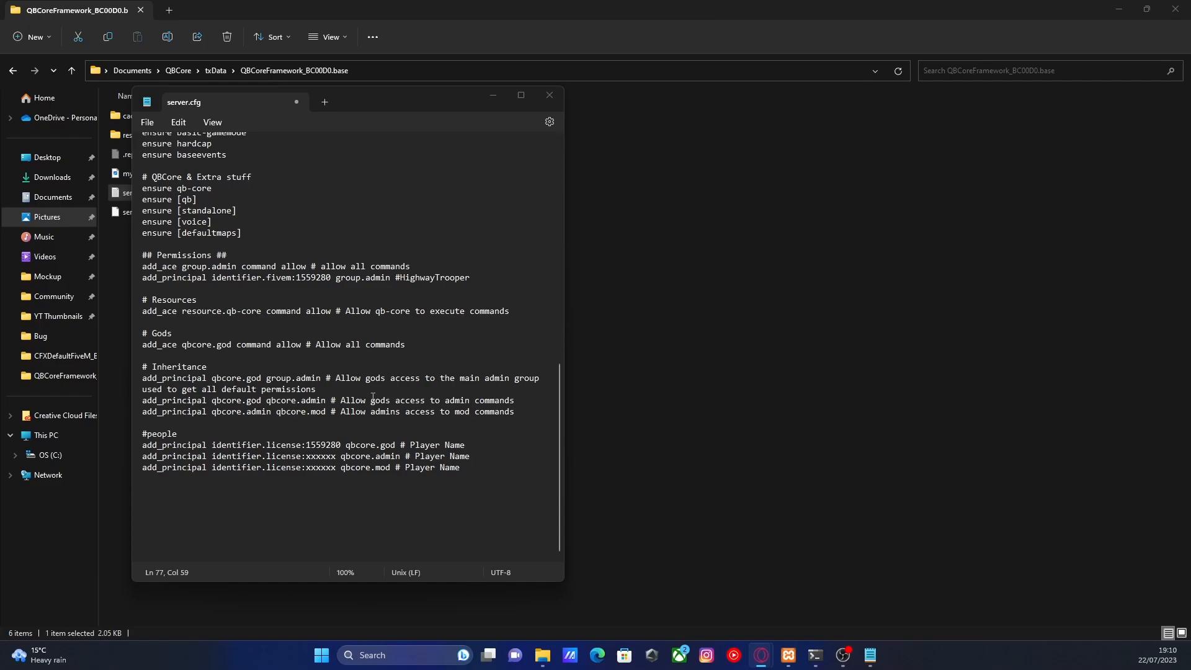
triple_click(303, 444)
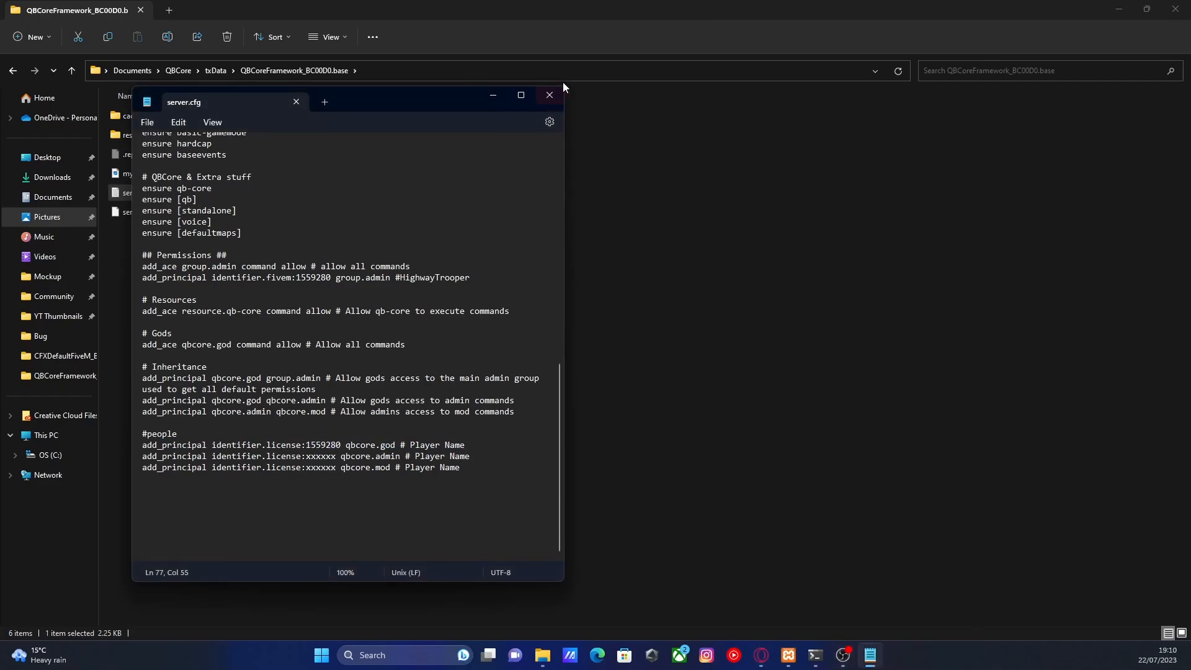
Close Notepad, return to the QBCore folder and run start_6576_default.bat to restart the server
click(550, 94)
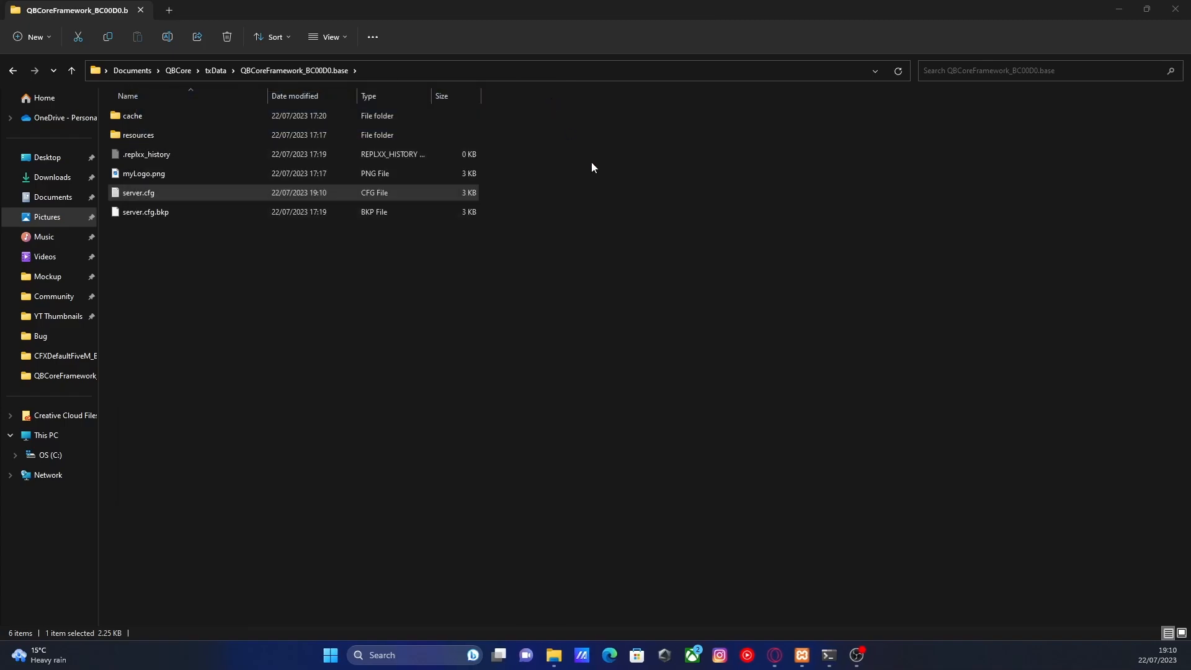
mouse_move(723, 347)
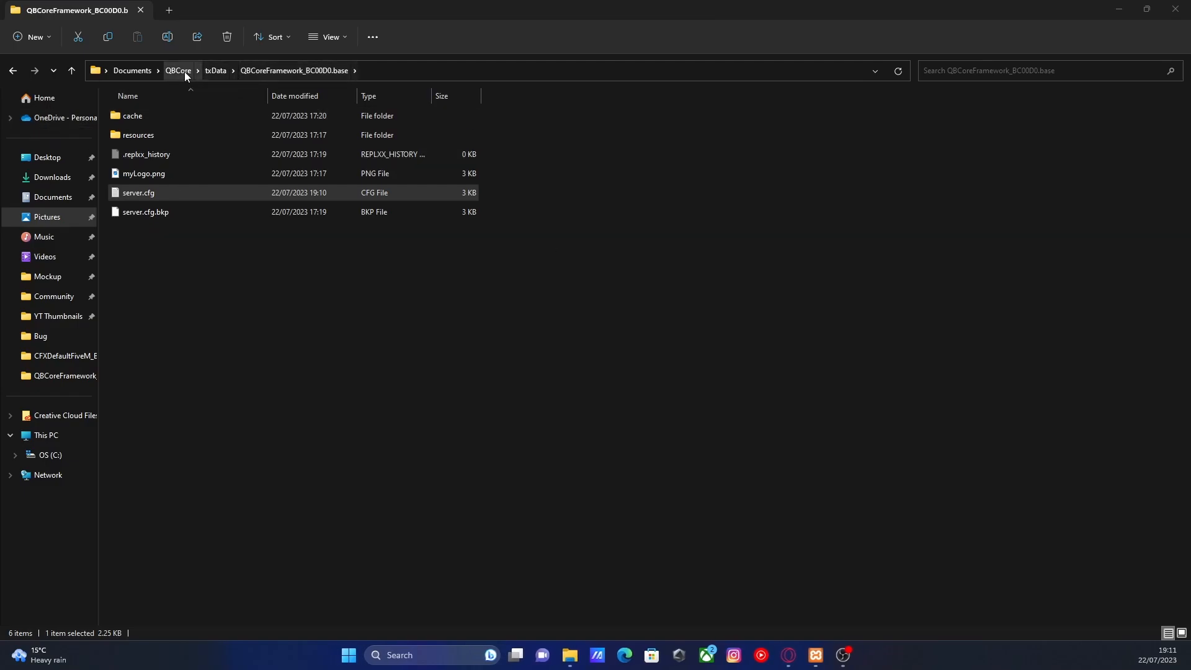
click(179, 69)
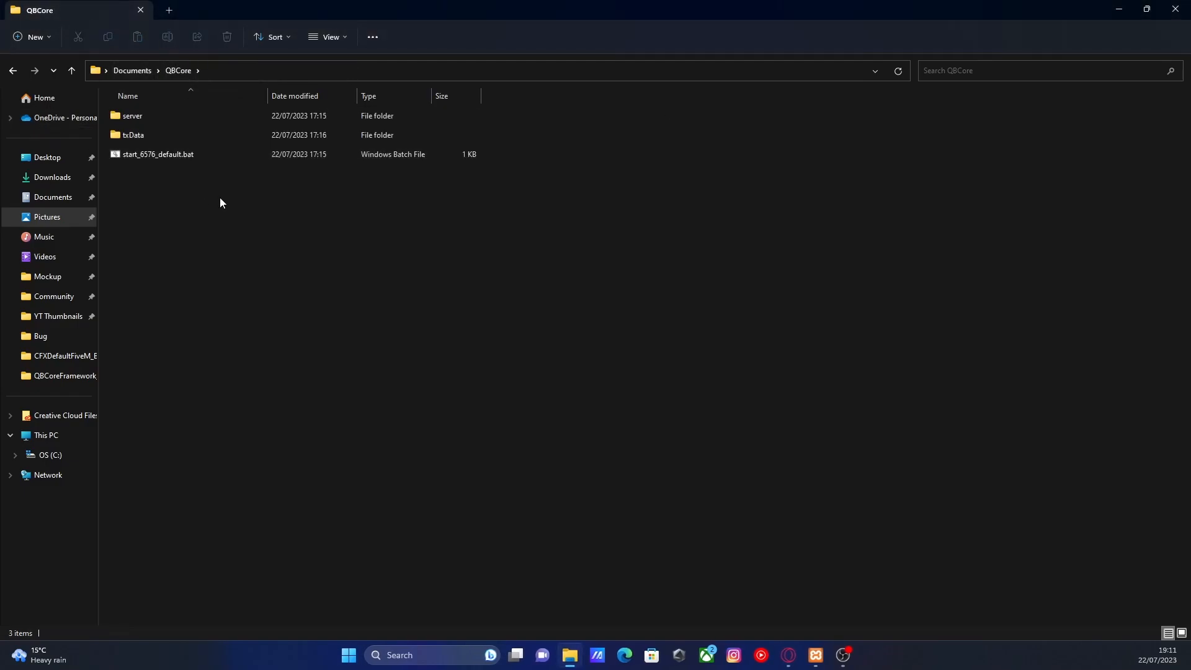
click(157, 154)
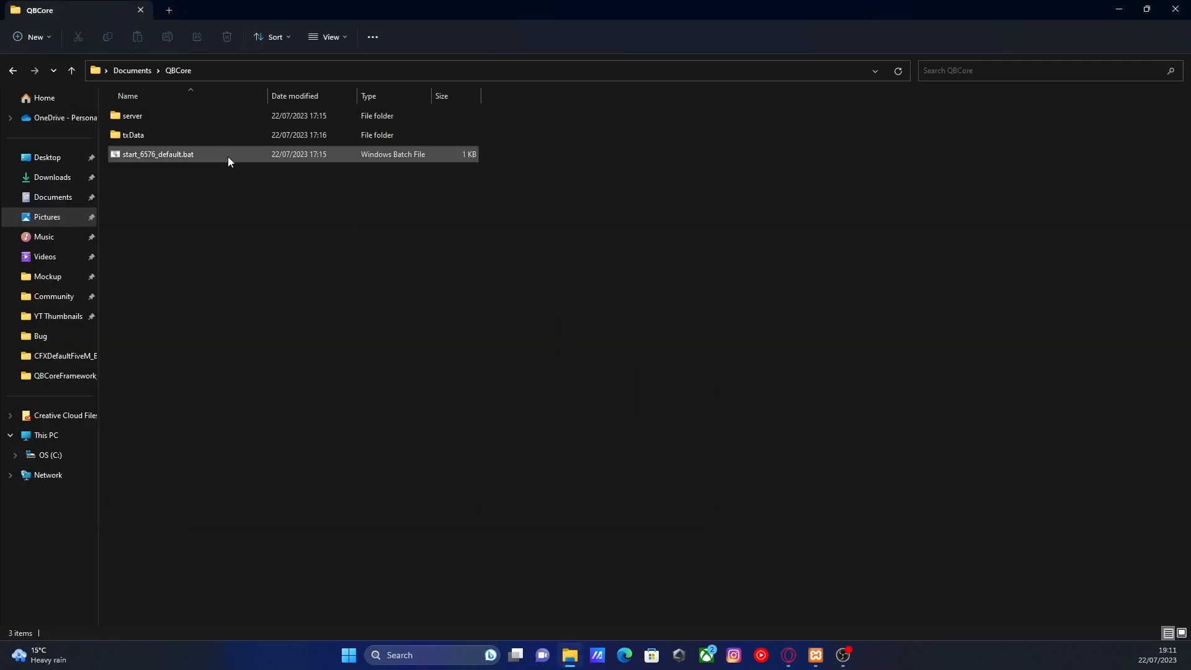
click(159, 154)
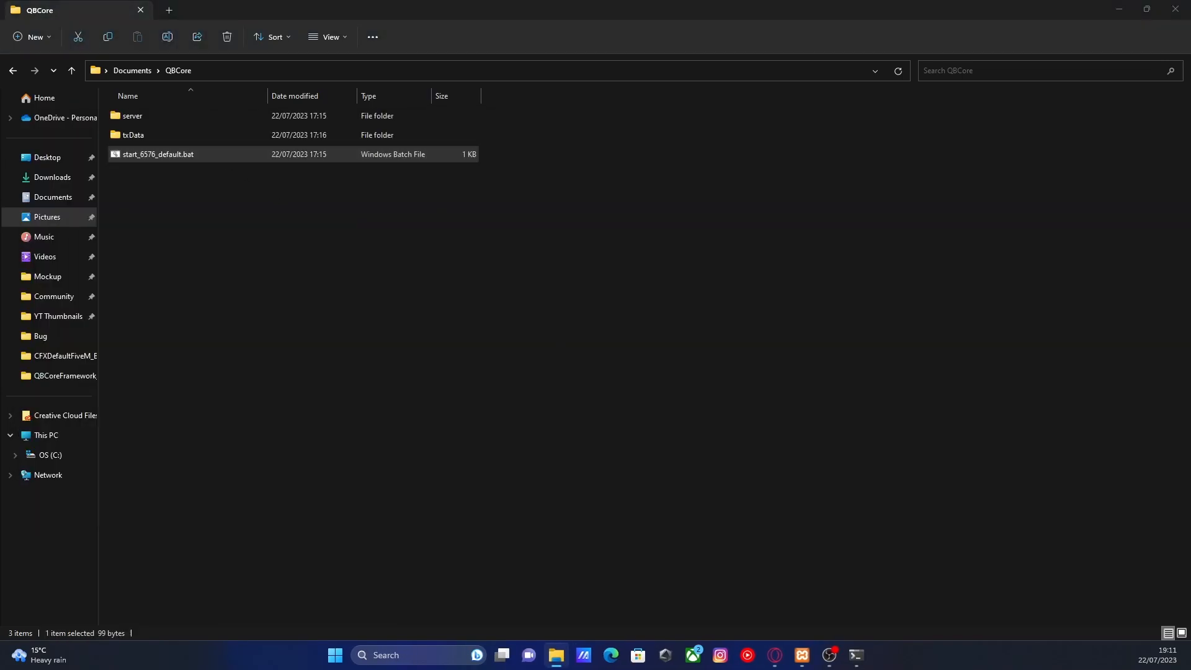
double_click(158, 154)
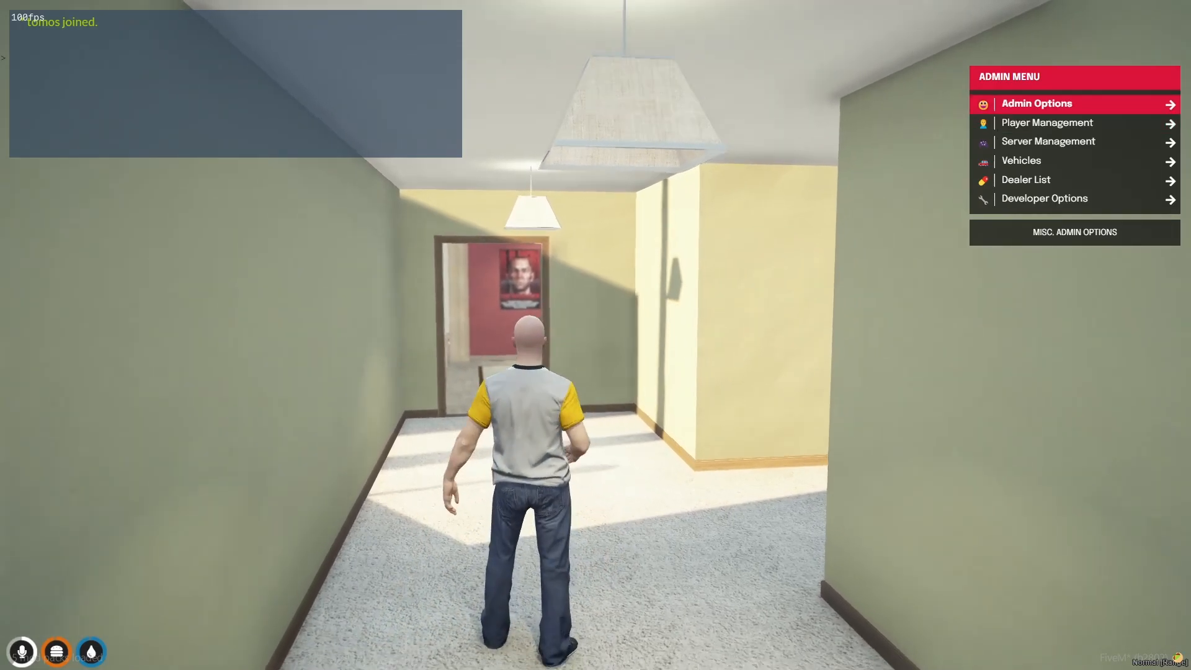
Open a player's options submenu (Kill, Revive, Freeze, Kick, Ban…) in the in-game admin menu
click(1046, 123)
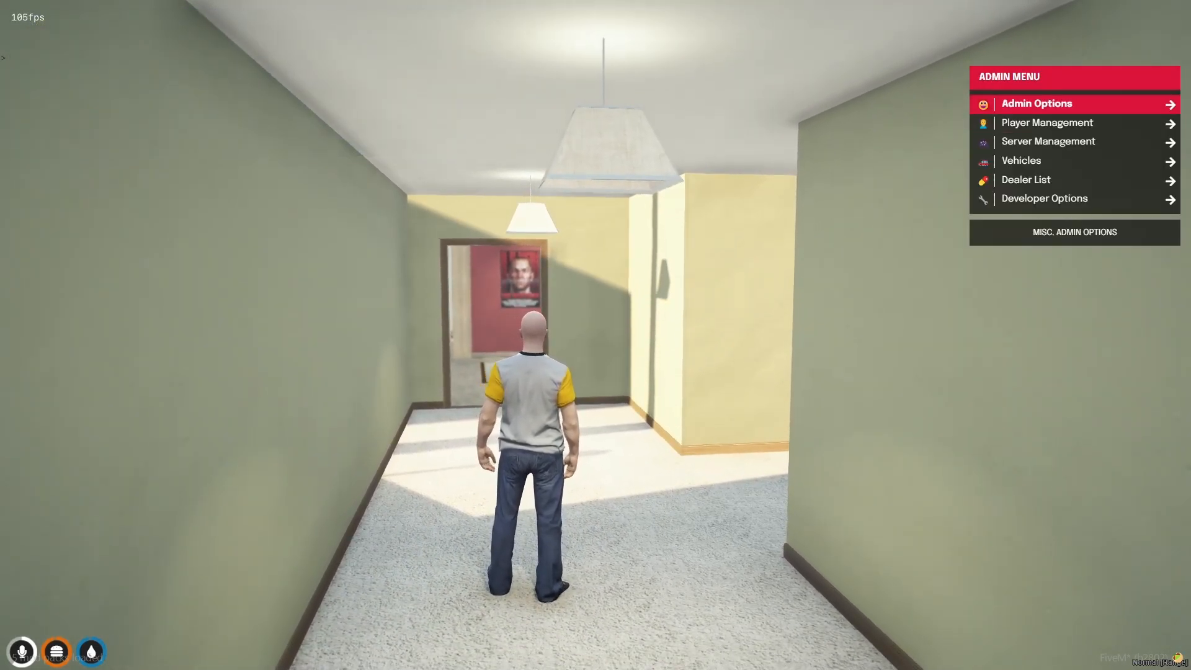
click(1047, 123)
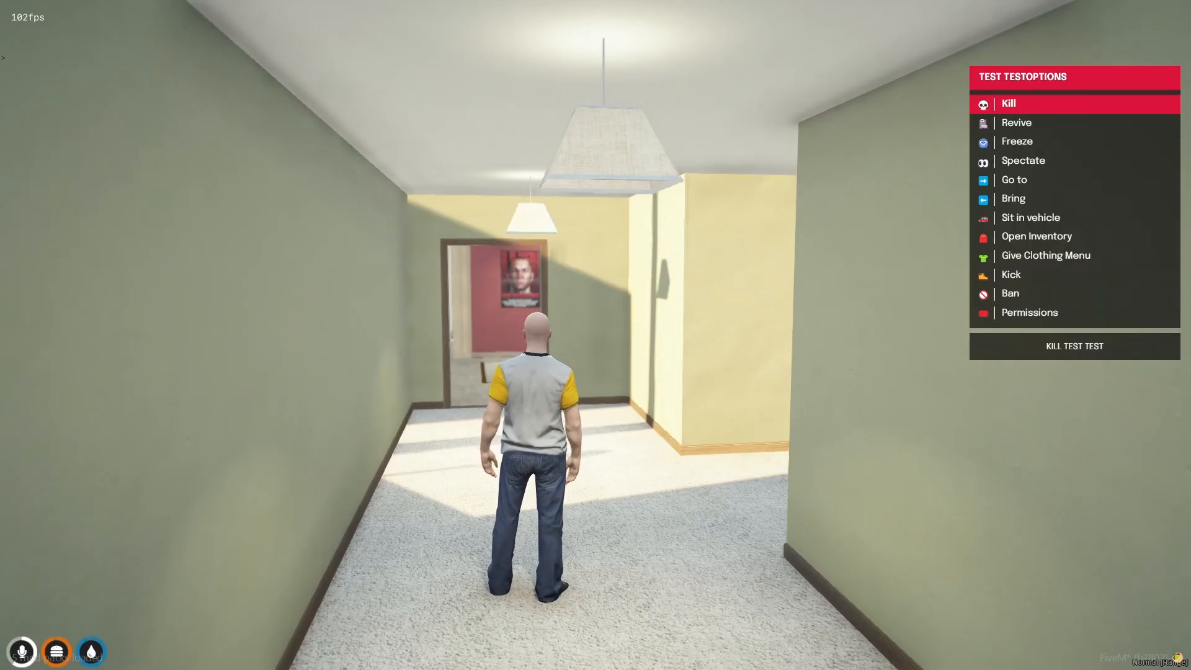
mouse_move(1014, 178)
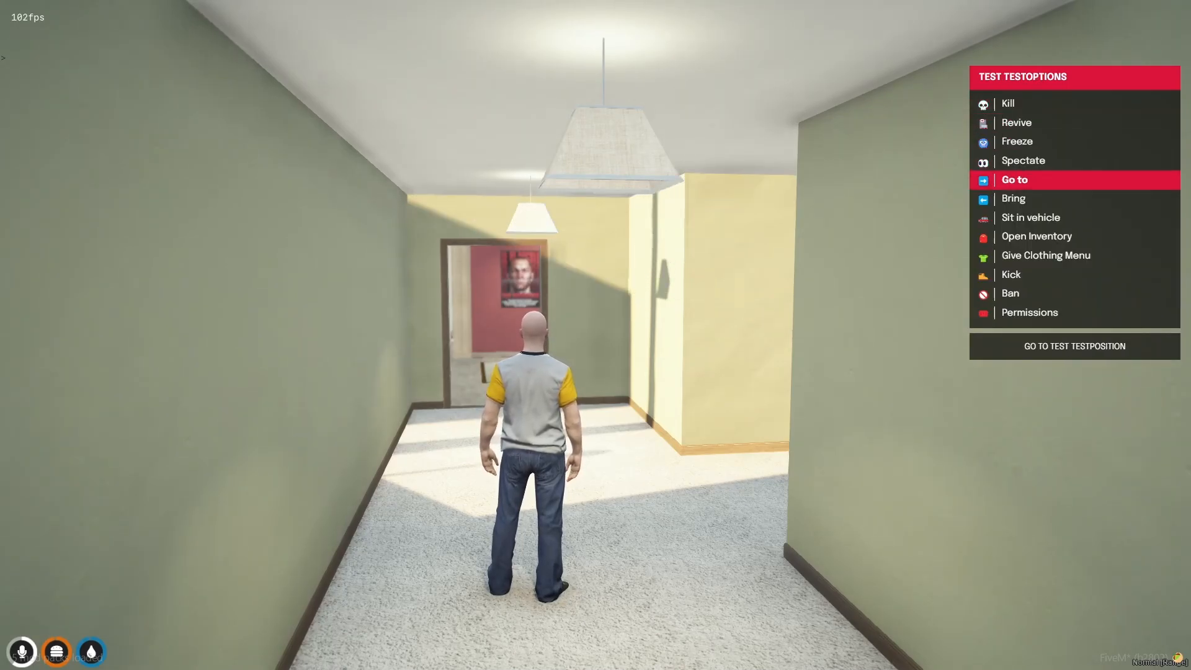
mouse_move(1031, 217)
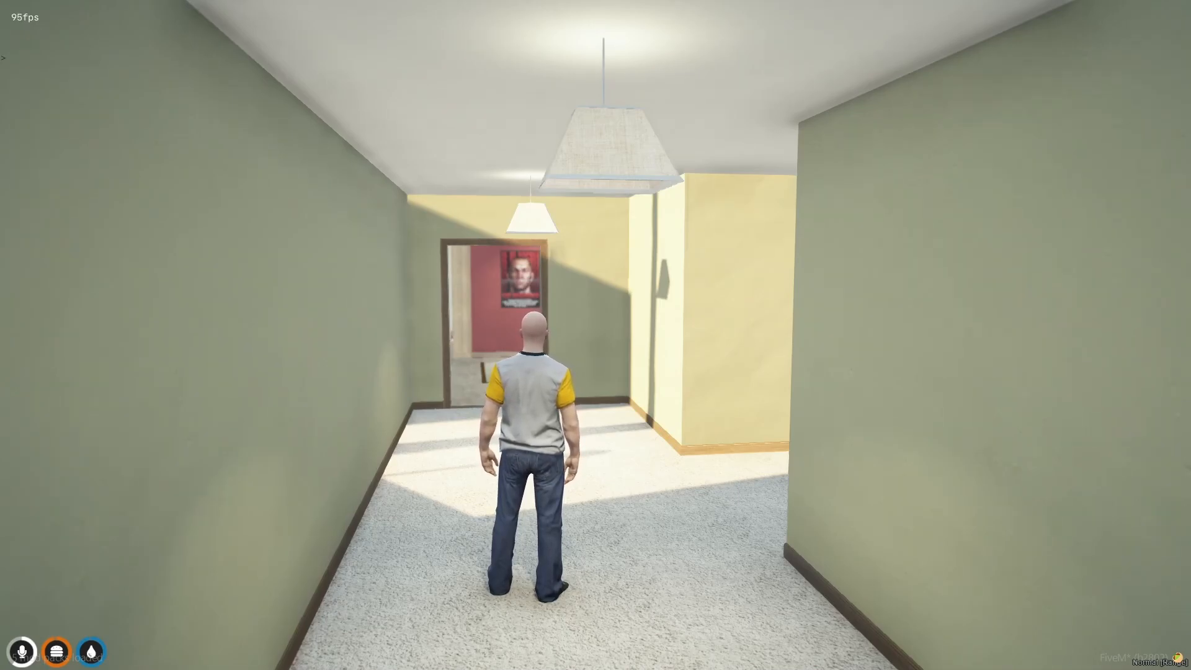
text(/)
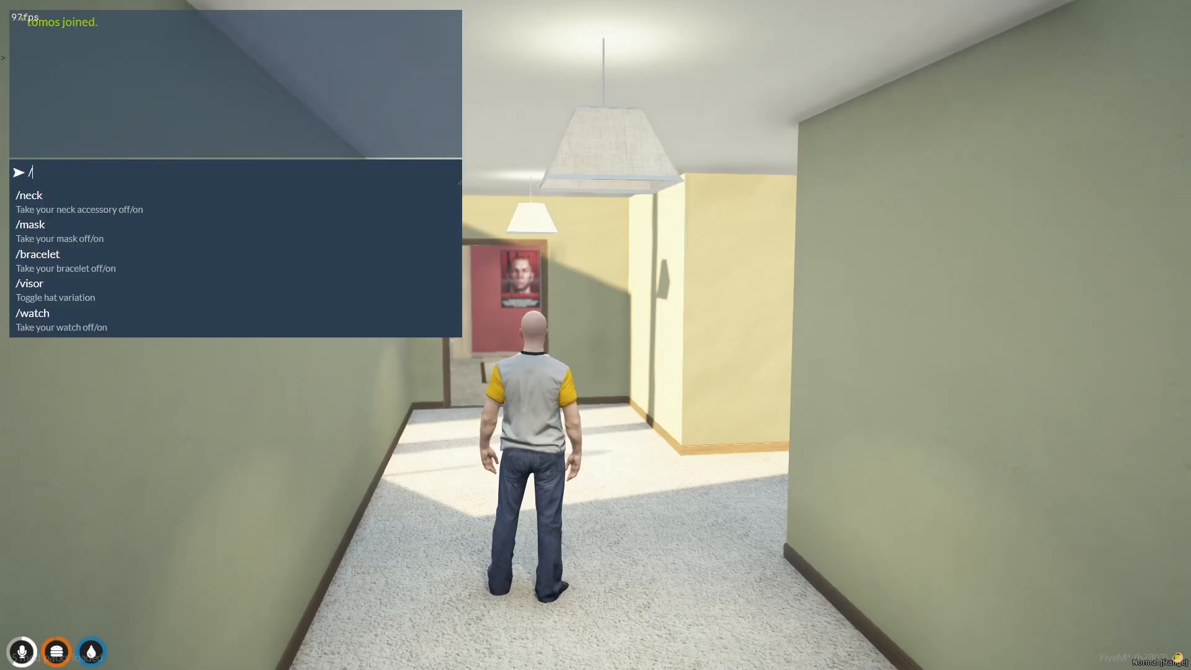
key(Escape)
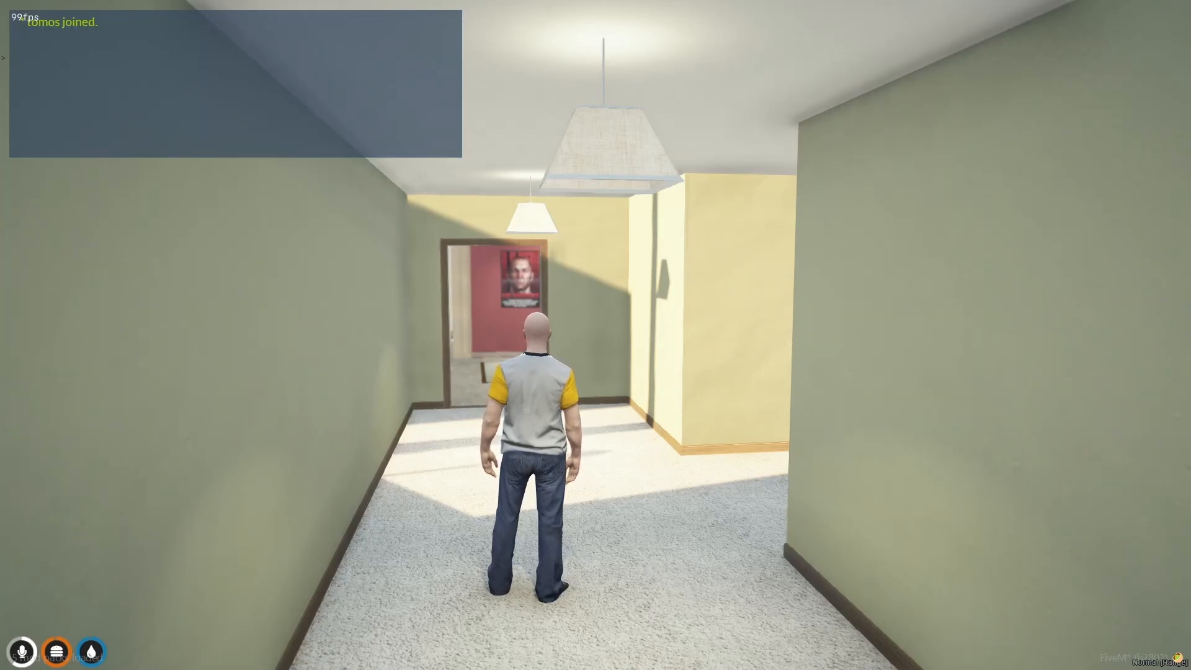